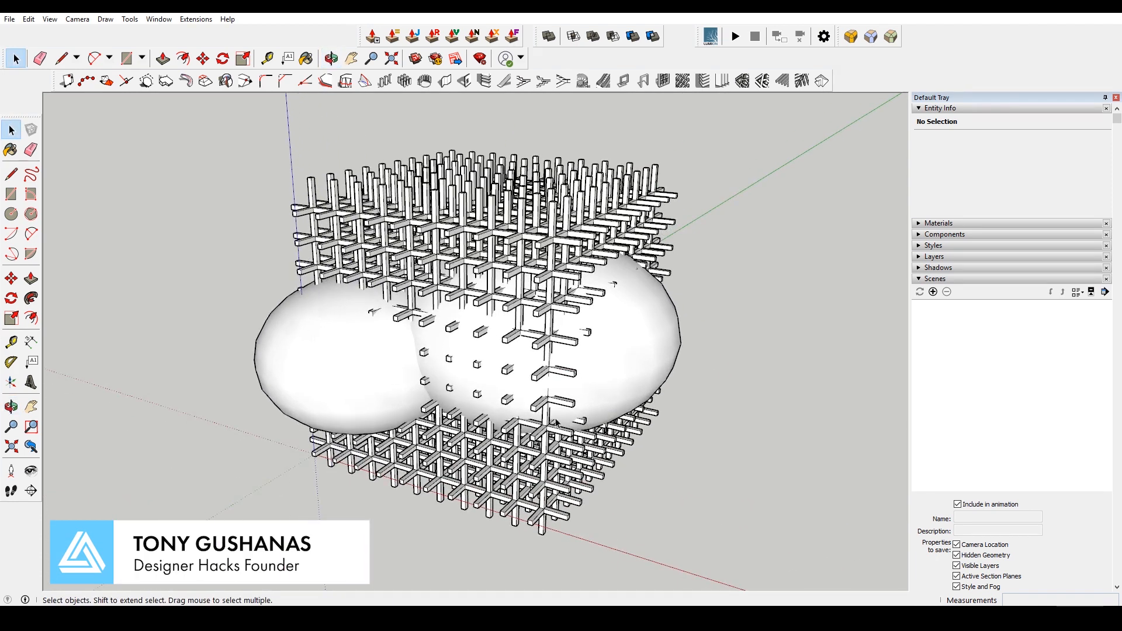
{"action": "mouse_move", "coordinate": [326, 506]}
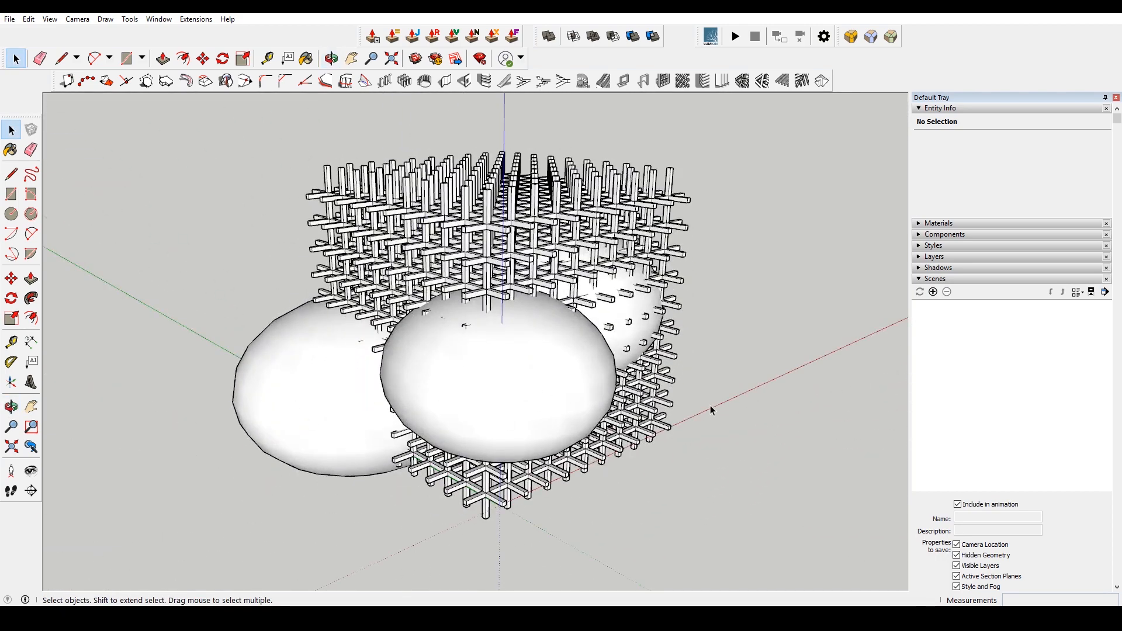
Step: Subtract the spheroid solid from a selected lattice bar using Solid Tools Subtract
{"action": "left_click_drag", "start_coordinate": [712, 410], "coordinate": [493, 307]}
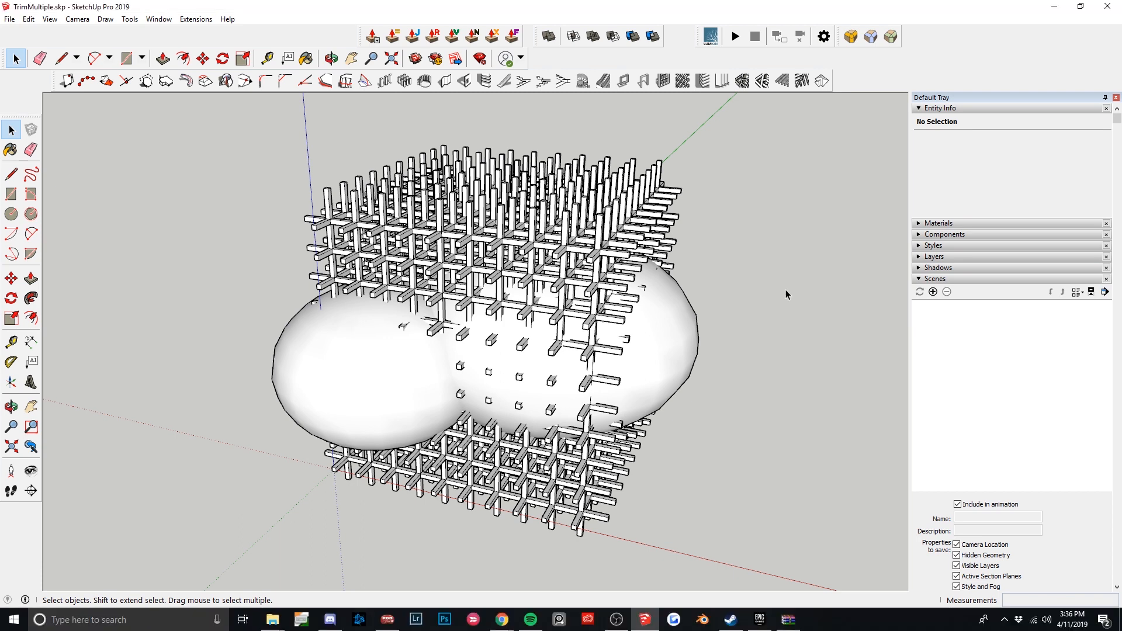
{"action": "left_click", "coordinate": [651, 228]}
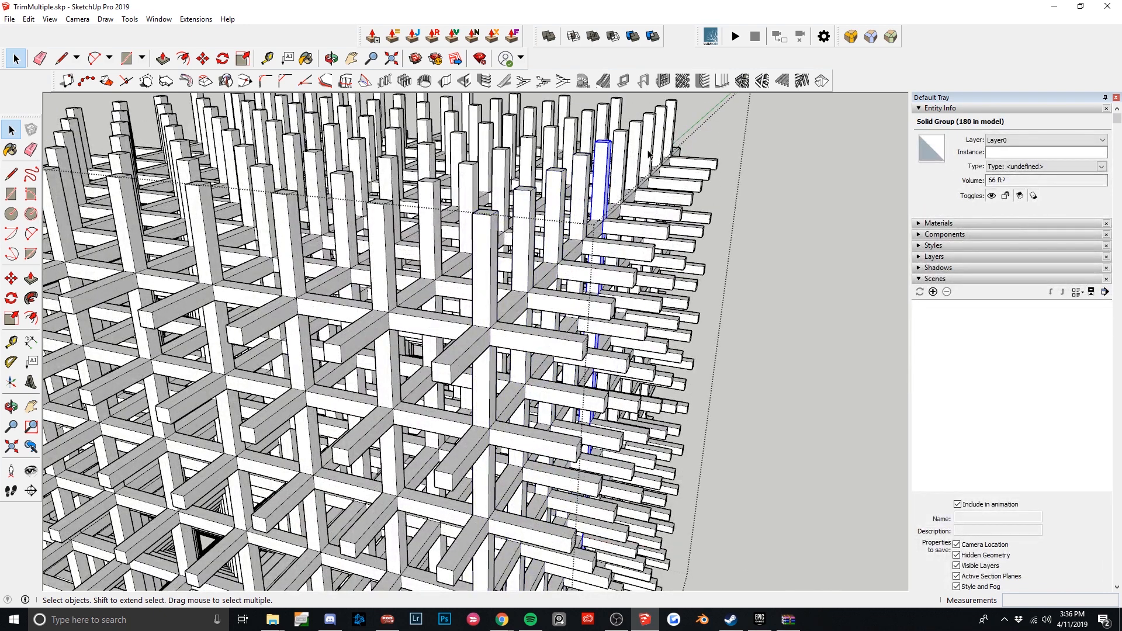
{"action": "scroll", "scroll_direction": "down", "scroll_amount": 3}
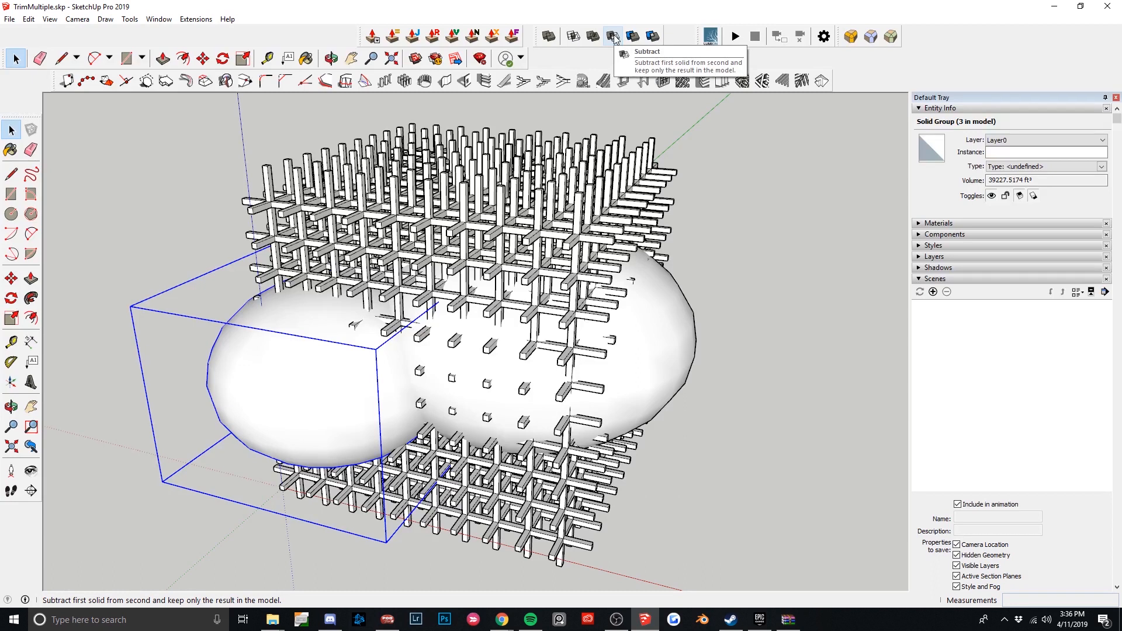
{"action": "mouse_move", "coordinate": [398, 431]}
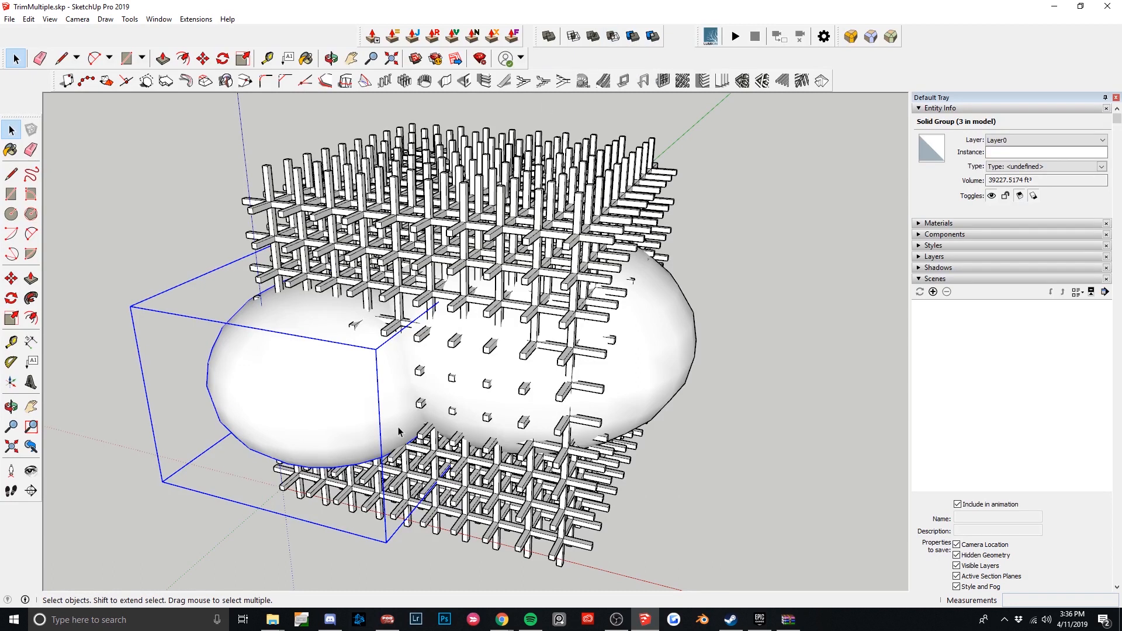
{"action": "mouse_move", "coordinate": [613, 36]}
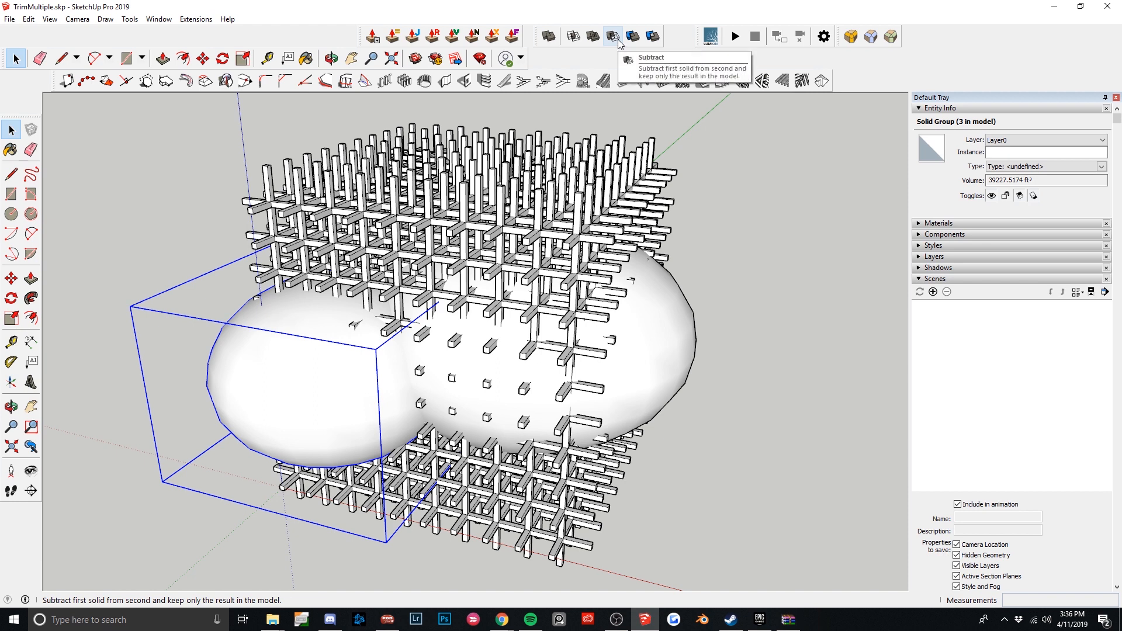
{"action": "left_click", "coordinate": [613, 36]}
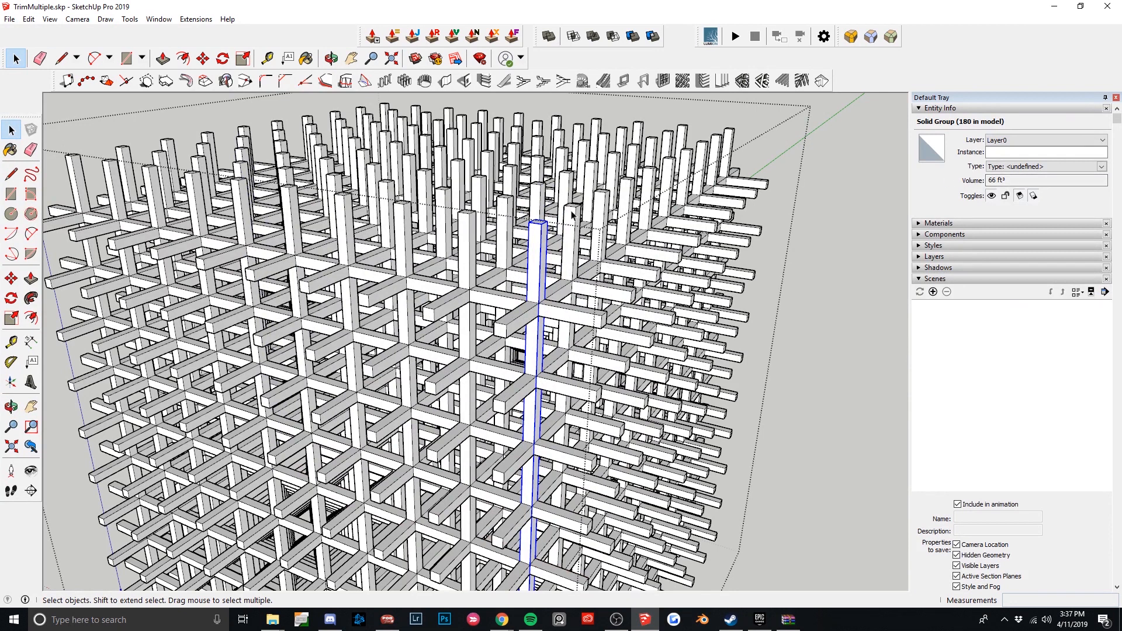
Step: Select a bar of the lattice cube to inspect the trimmed result
{"action": "left_click", "coordinate": [602, 215]}
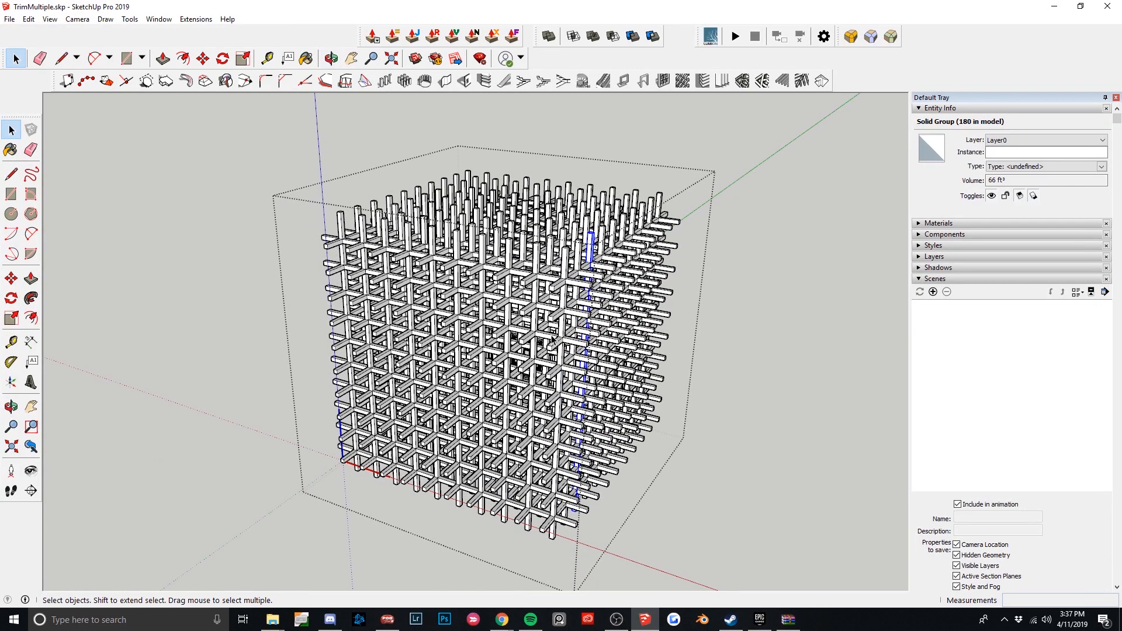
{"action": "mouse_move", "coordinate": [460, 117]}
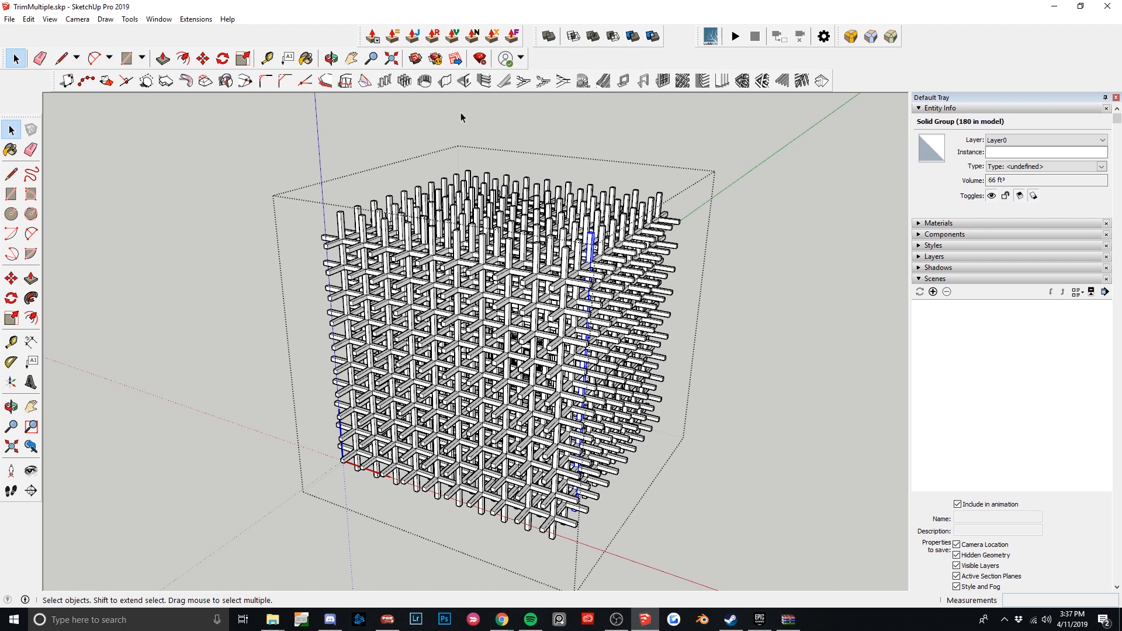
{"action": "mouse_move", "coordinate": [404, 115]}
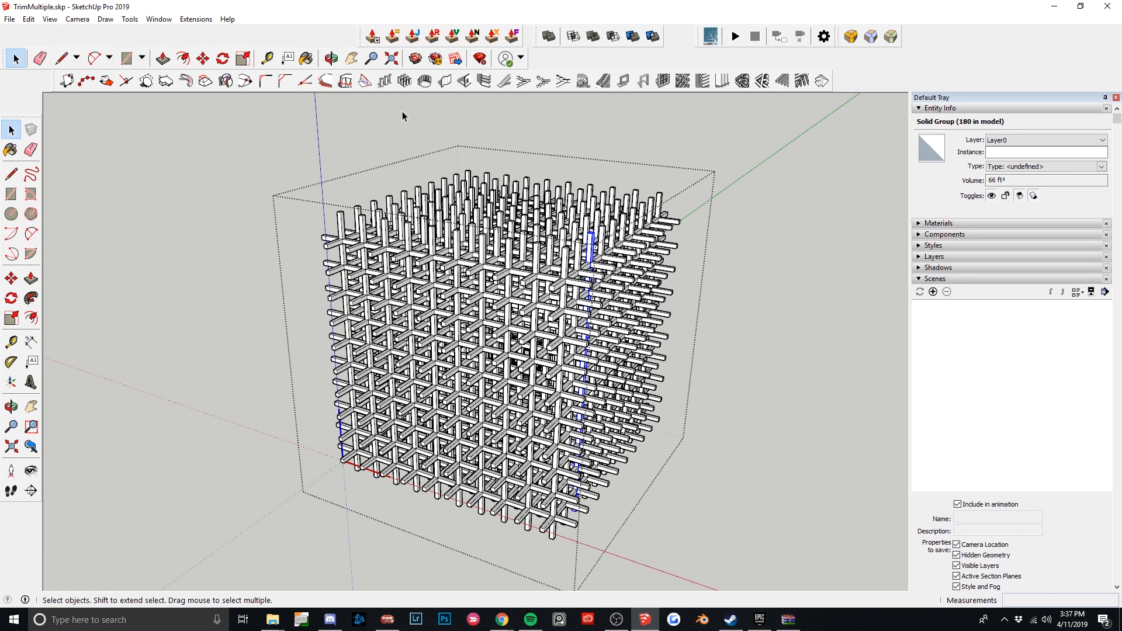
{"action": "mouse_move", "coordinate": [399, 130]}
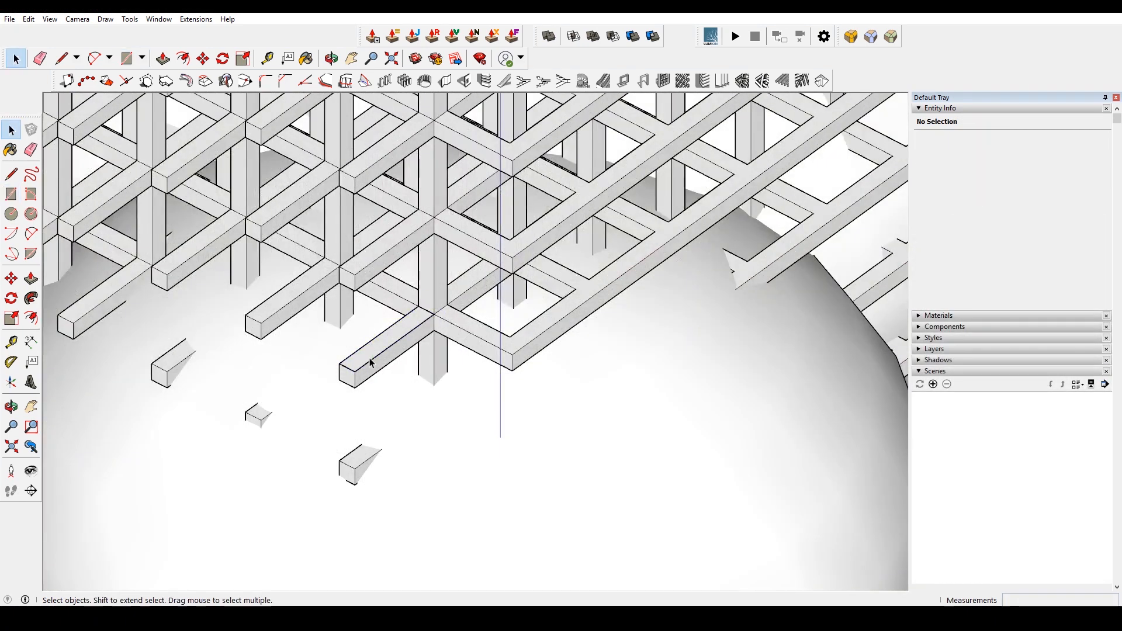
Step: Paint the whole single bar green from the Colors material library
{"action": "left_click", "coordinate": [164, 59]}
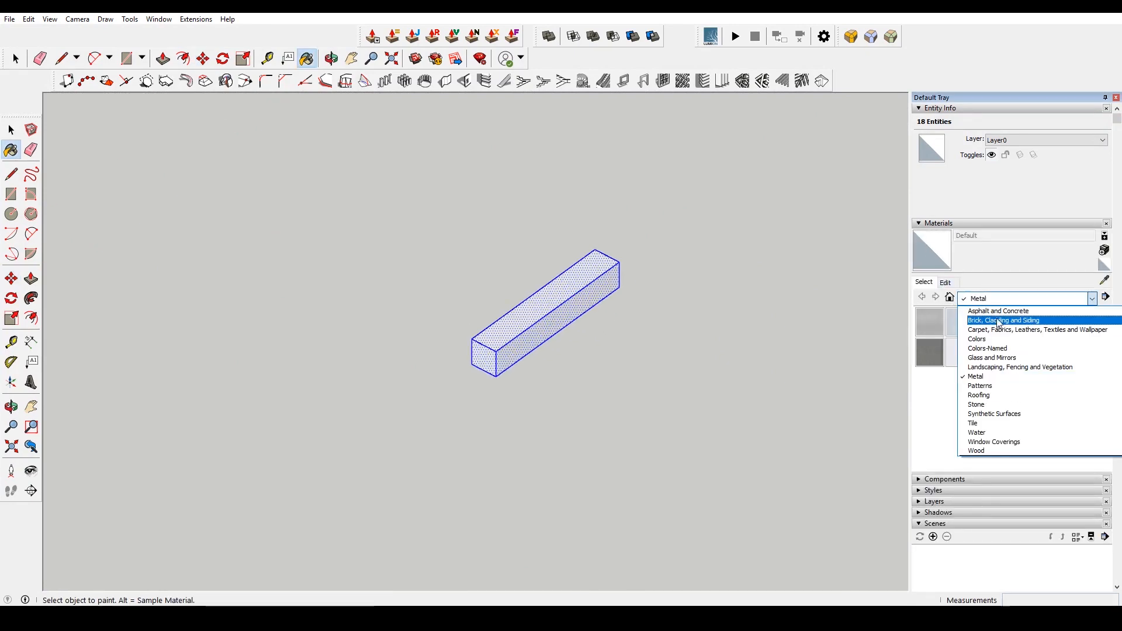
{"action": "left_click", "coordinate": [976, 339]}
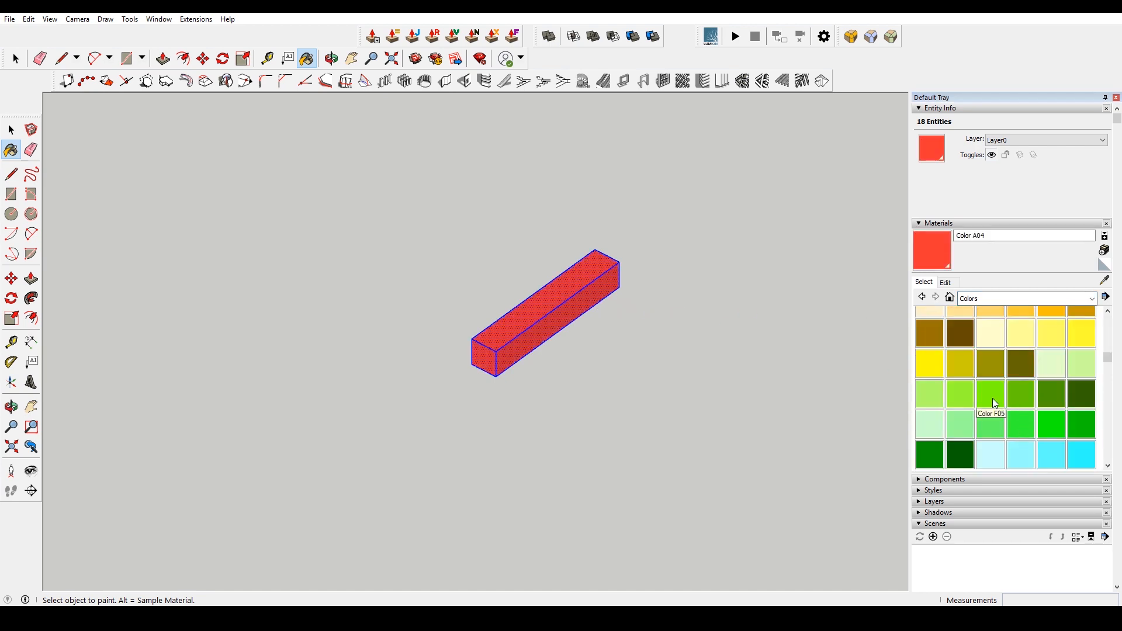
{"action": "left_click", "coordinate": [991, 394]}
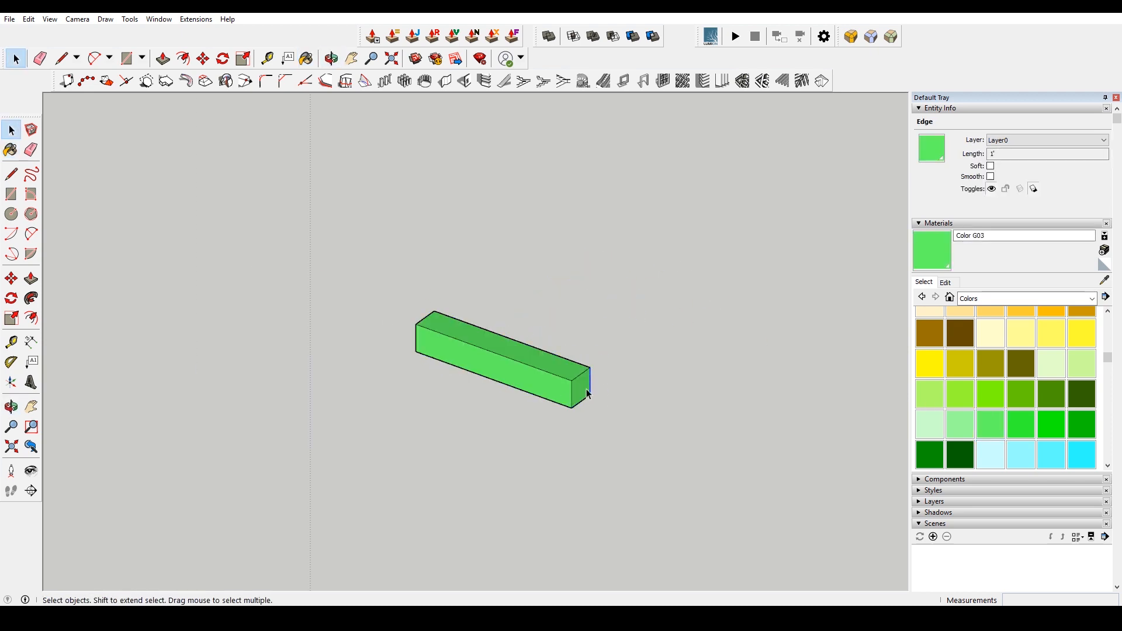
Step: Measure along the bar and push its end face in to shorten it
{"action": "left_click", "coordinate": [267, 59]}
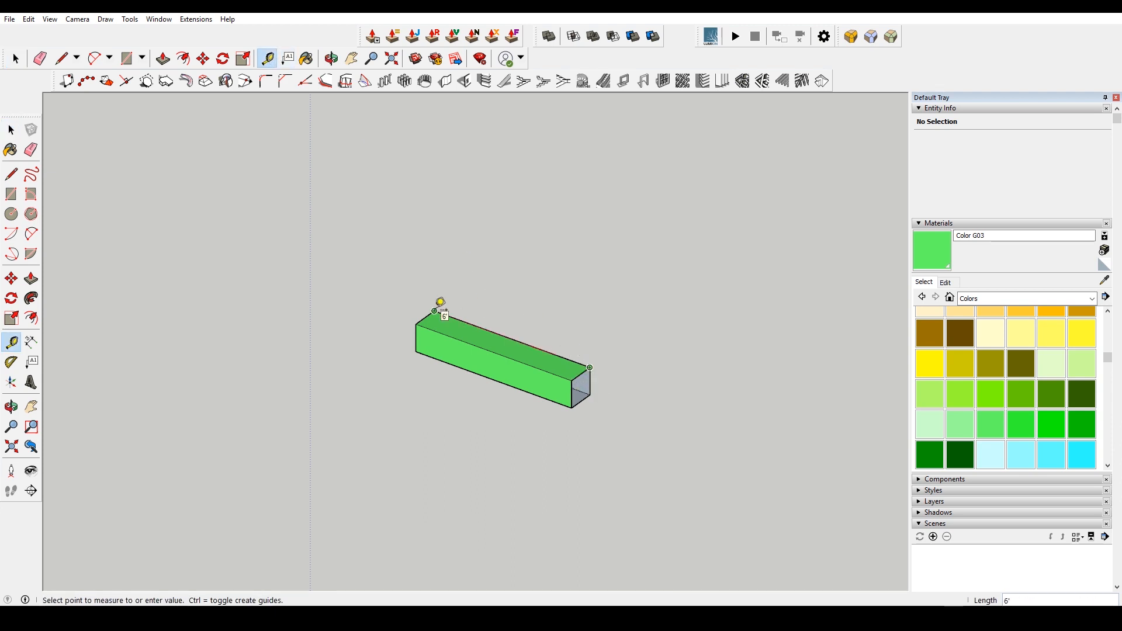
{"action": "left_click", "coordinate": [203, 58]}
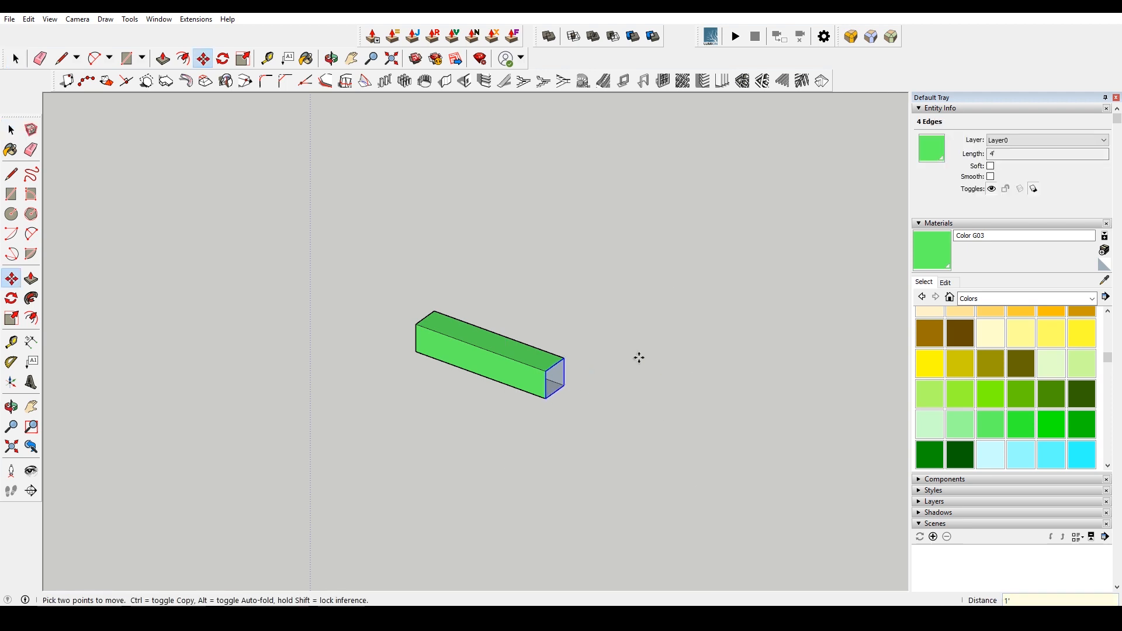
{"action": "left_click", "coordinate": [266, 58]}
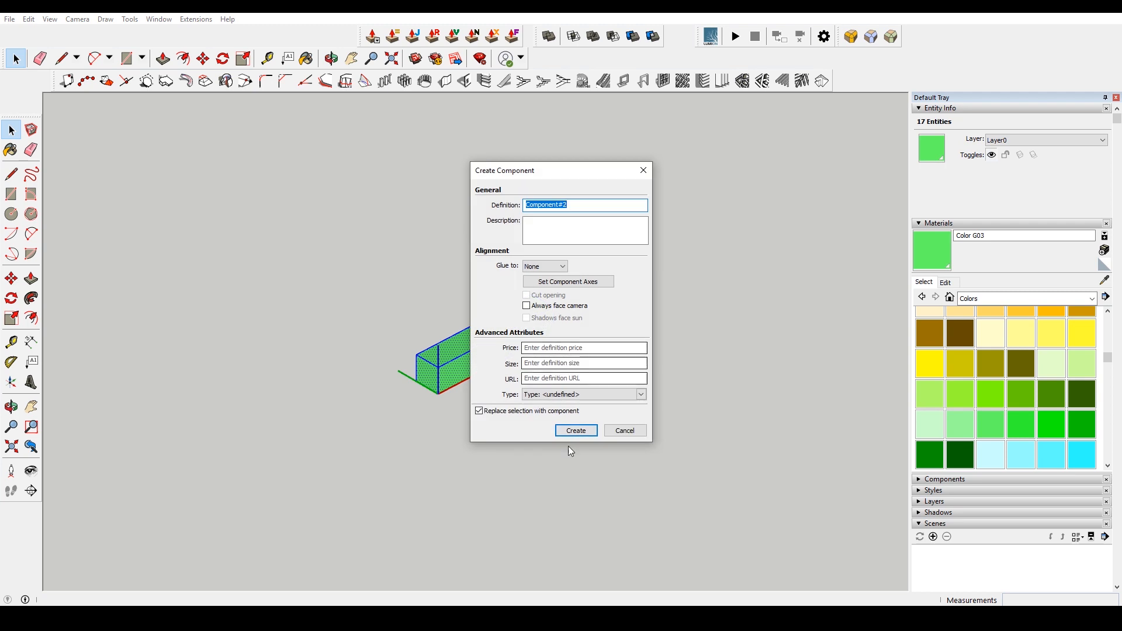
Step: Make the green bar a component and paint a moved copy of it cyan
{"action": "left_click", "coordinate": [575, 430]}
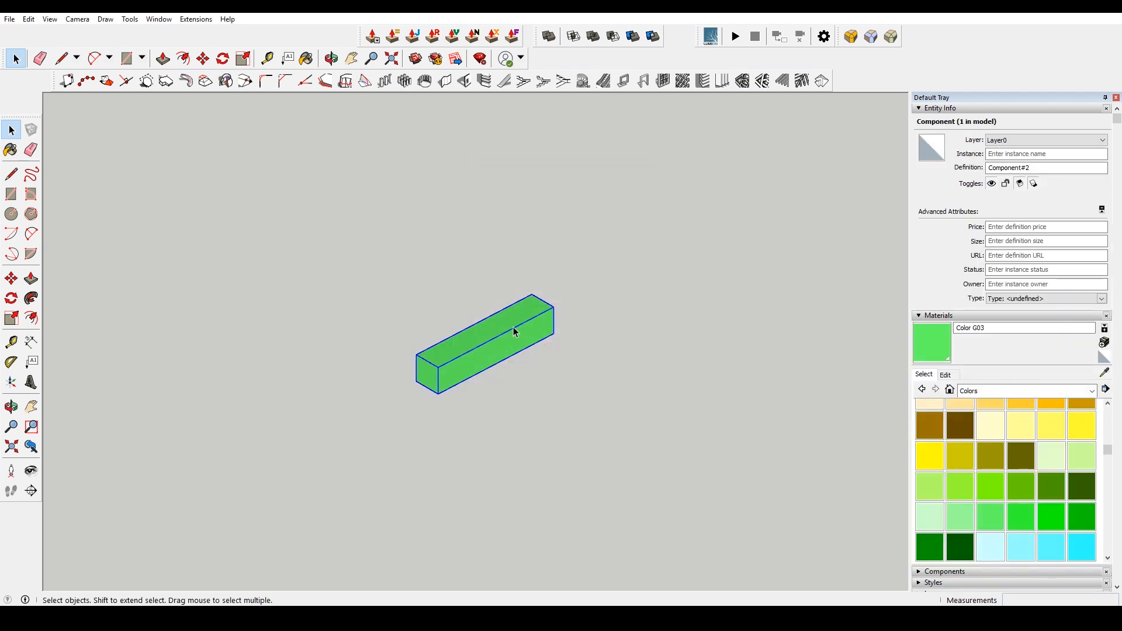
{"action": "left_click", "coordinate": [202, 58]}
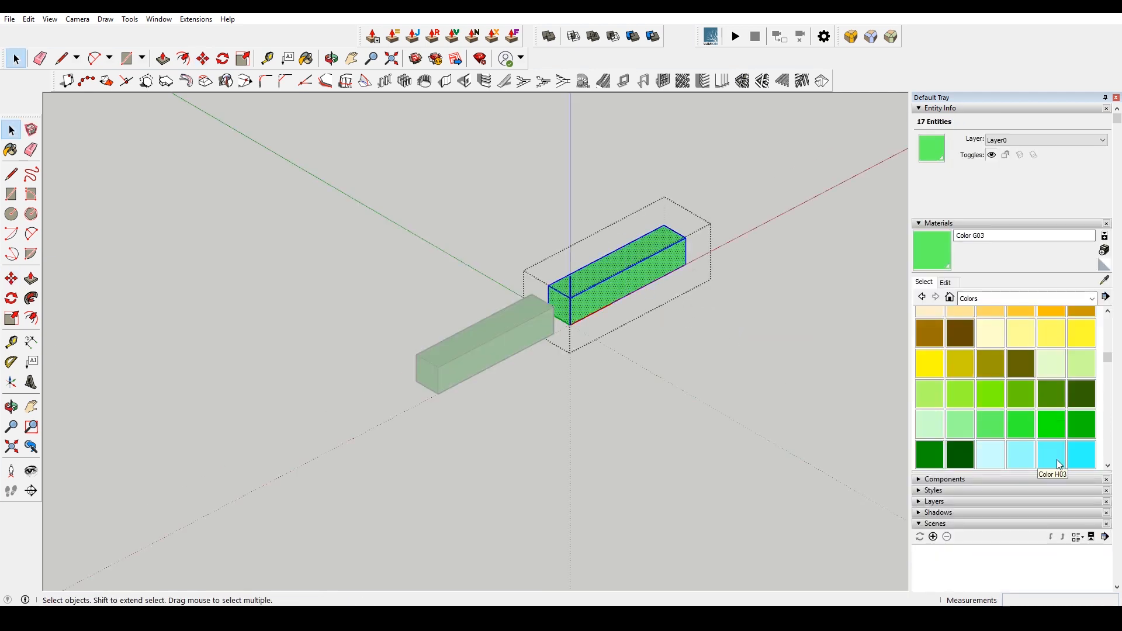
{"action": "left_click", "coordinate": [1051, 455]}
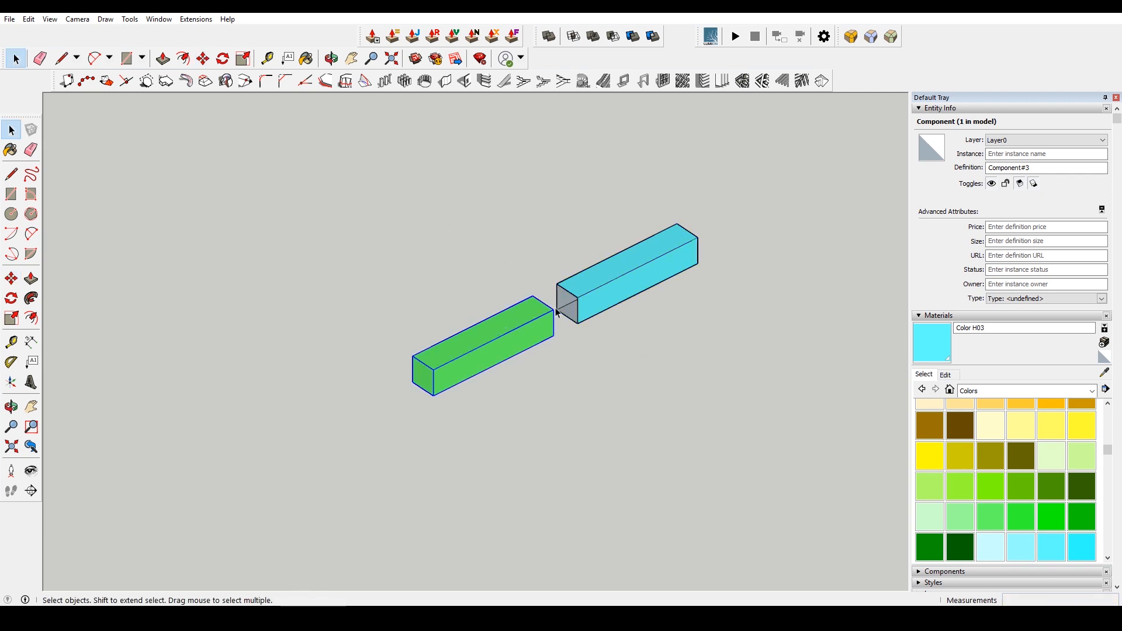
Step: Rotate the cyan bar about its end to cross the green one, ready to array
{"action": "left_click", "coordinate": [222, 58]}
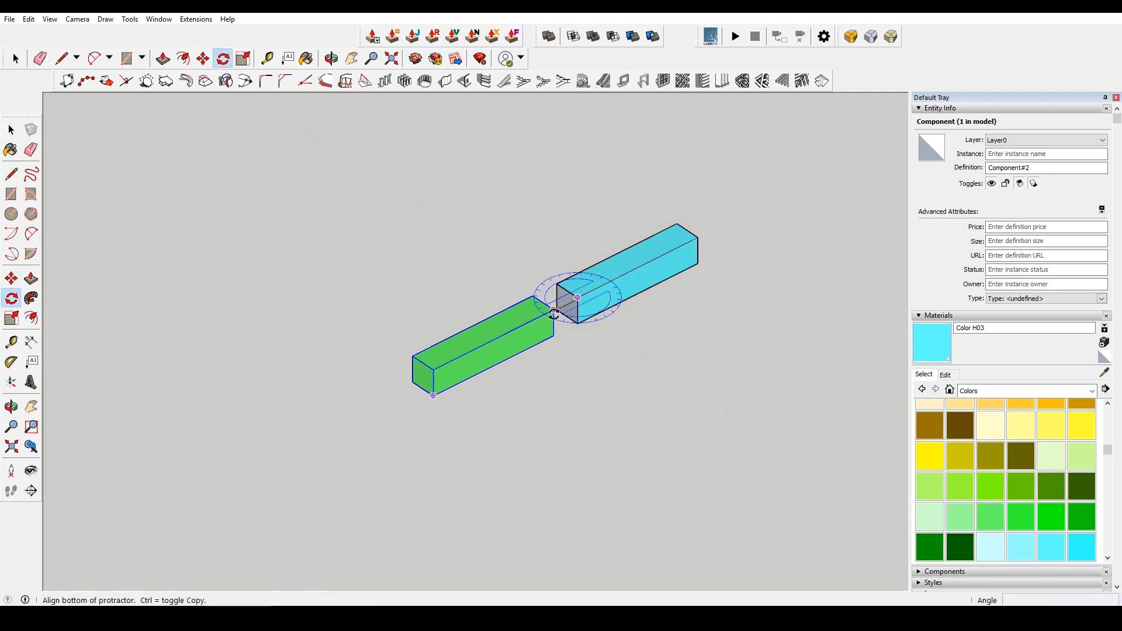
{"action": "left_click_drag", "start_coordinate": [433, 393], "coordinate": [701, 407]}
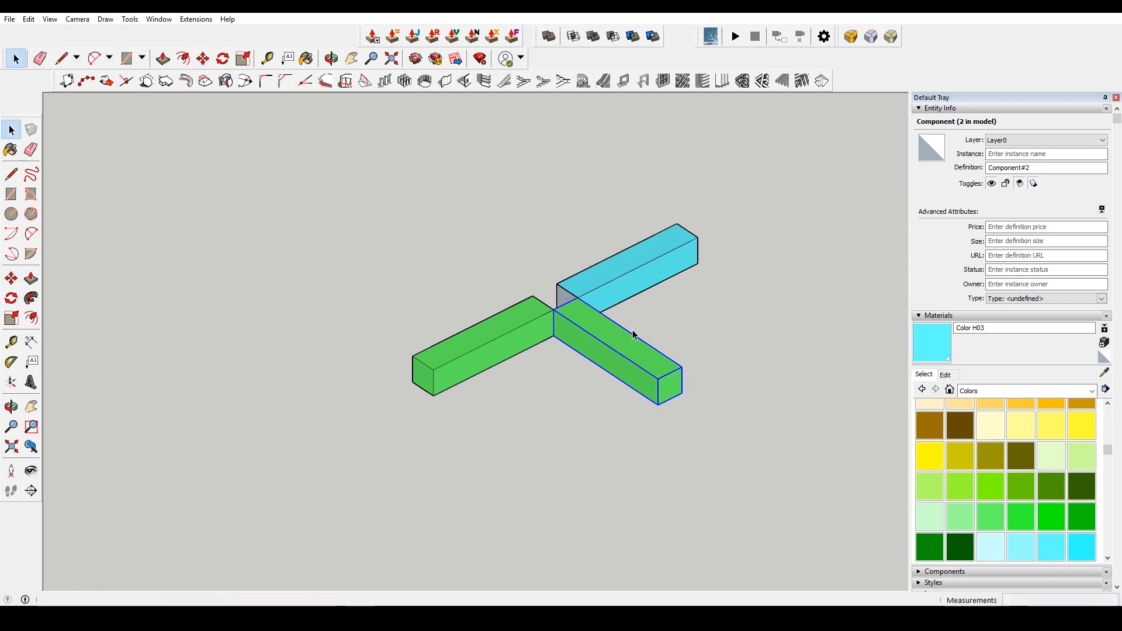
{"action": "left_click", "coordinate": [202, 58]}
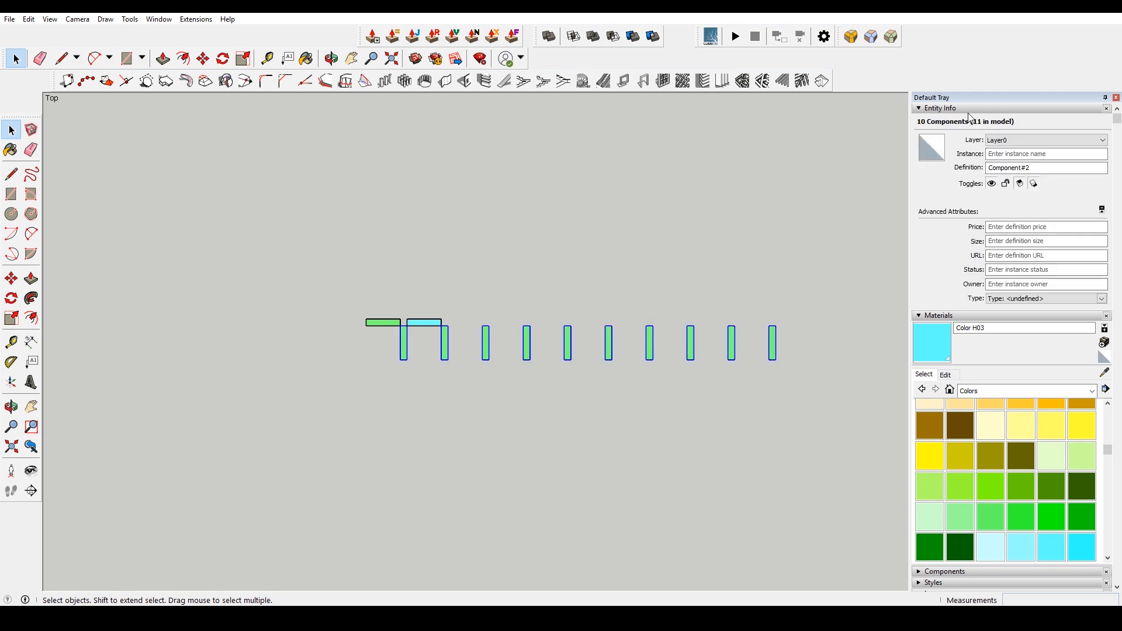
Step: Copy the row of crossed beam pieces perpendicular to itself into several parallel rows
{"action": "left_click", "coordinate": [331, 59]}
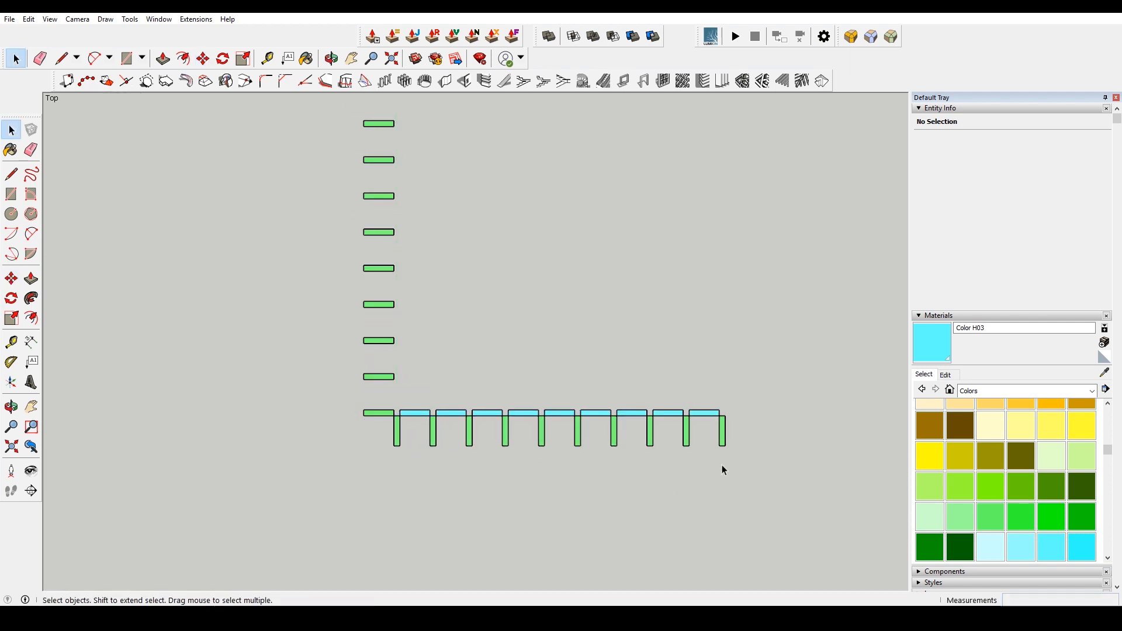
{"action": "left_click", "coordinate": [202, 58]}
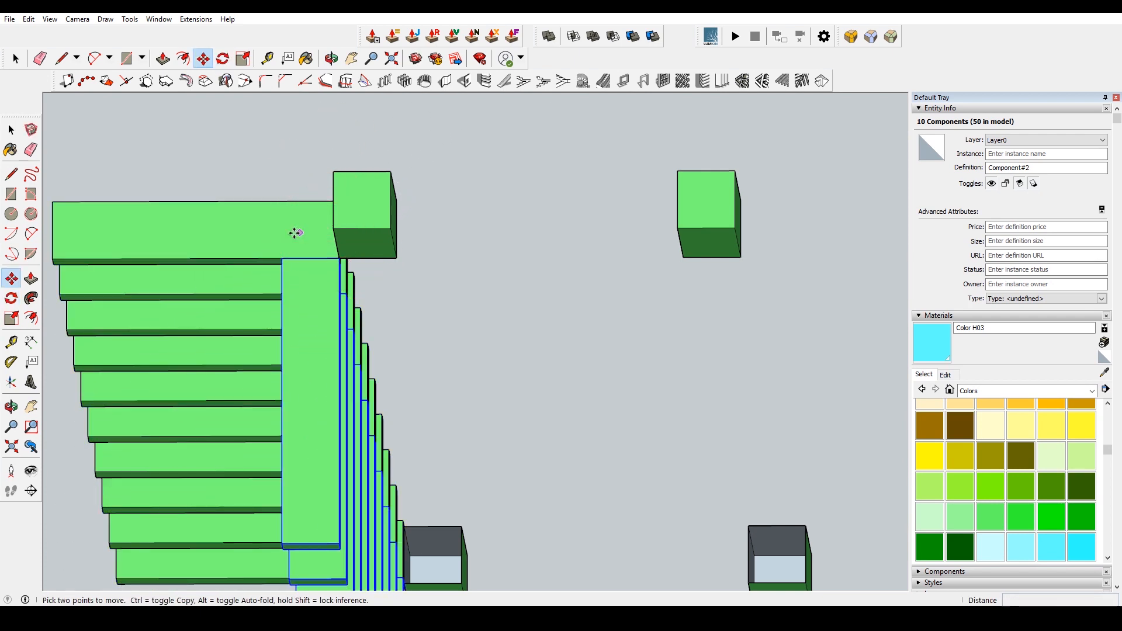
{"action": "left_click_drag", "start_coordinate": [296, 232], "coordinate": [339, 260]}
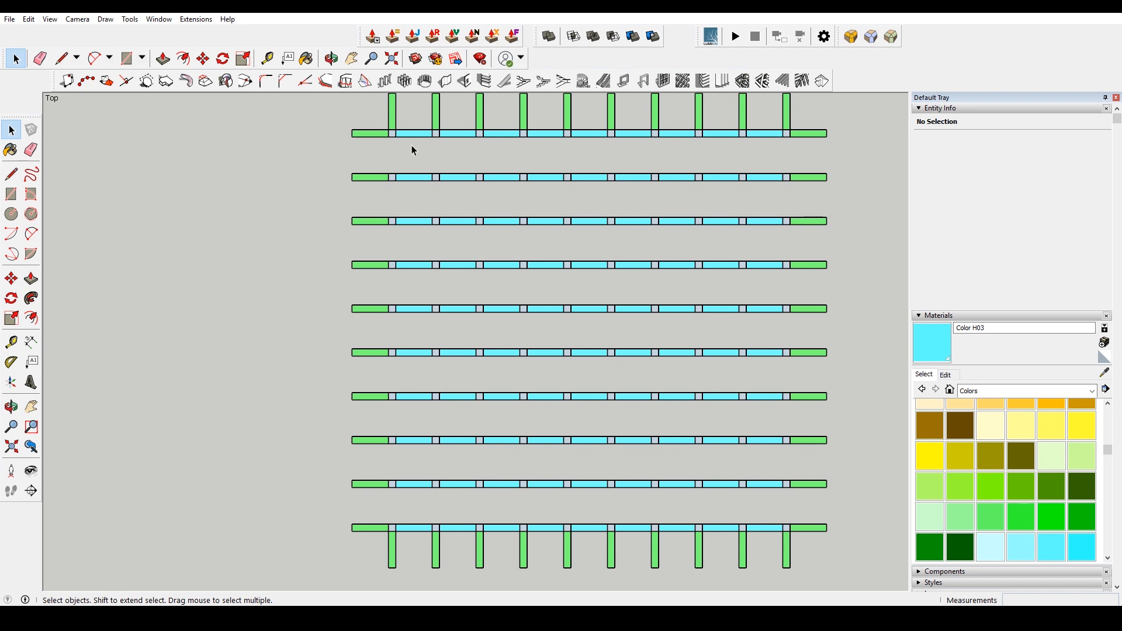
{"action": "mouse_move", "coordinate": [424, 532]}
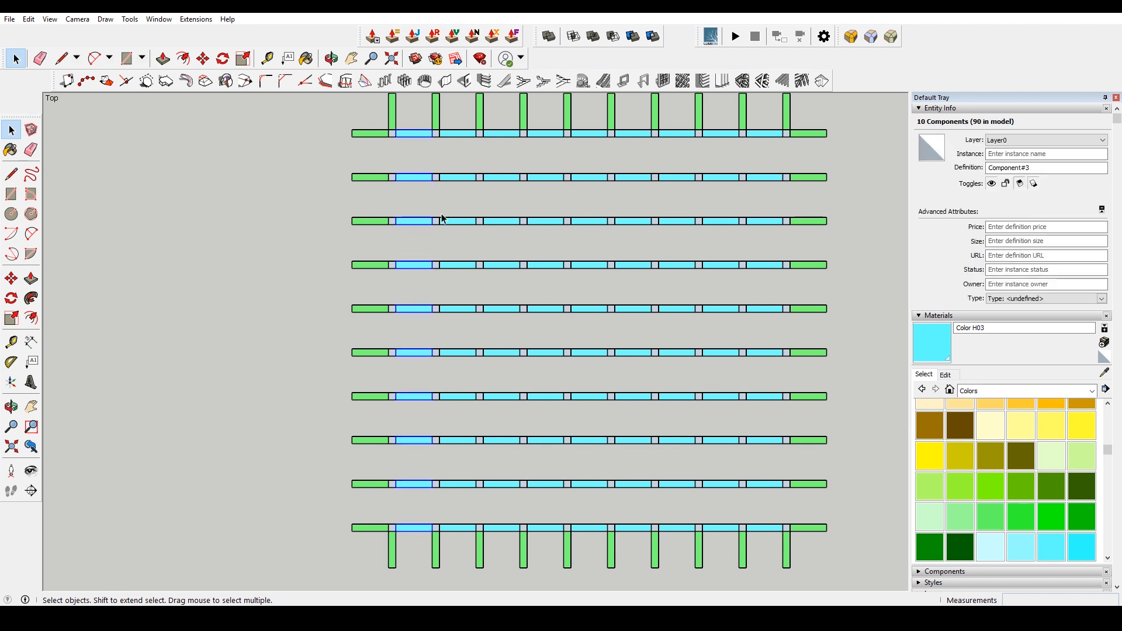
Step: Move-copy the row of cyan beams across the grid to complete the lattice layer
{"action": "left_click", "coordinate": [202, 58]}
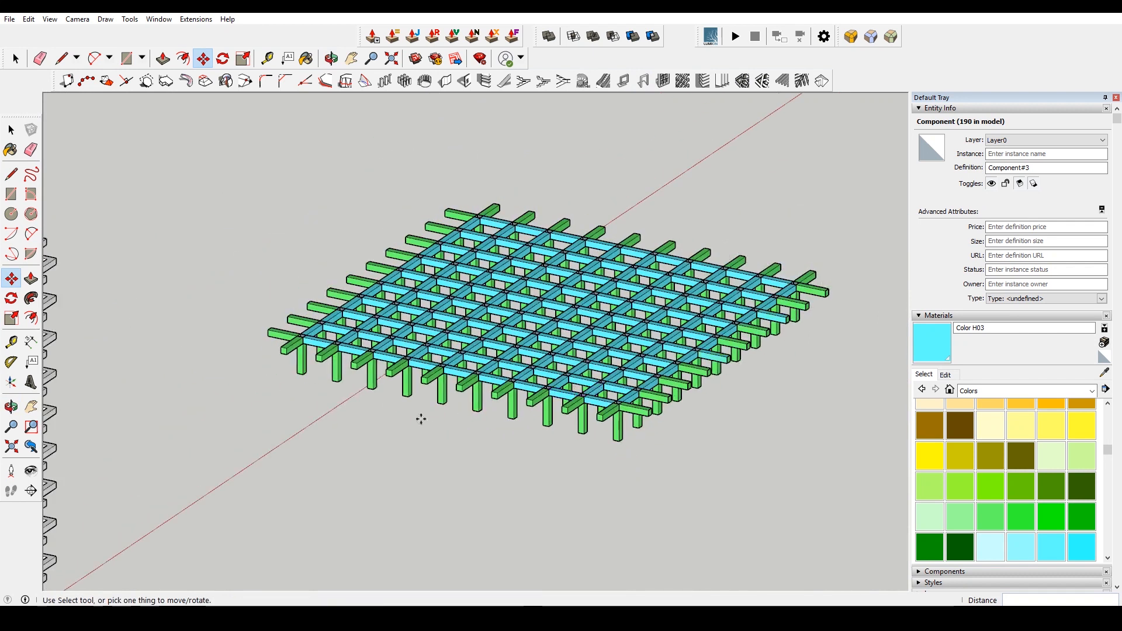
Step: Select the overhanging cyan beams along one border of the lattice for reworking
{"action": "left_click", "coordinate": [12, 58]}
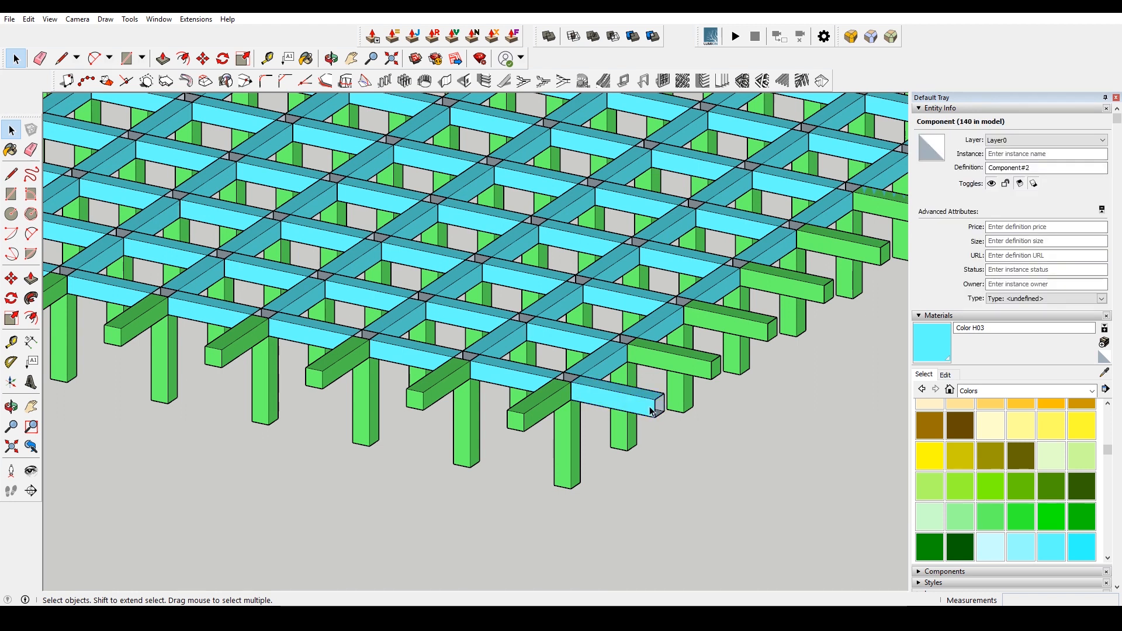
{"action": "left_click", "coordinate": [28, 19]}
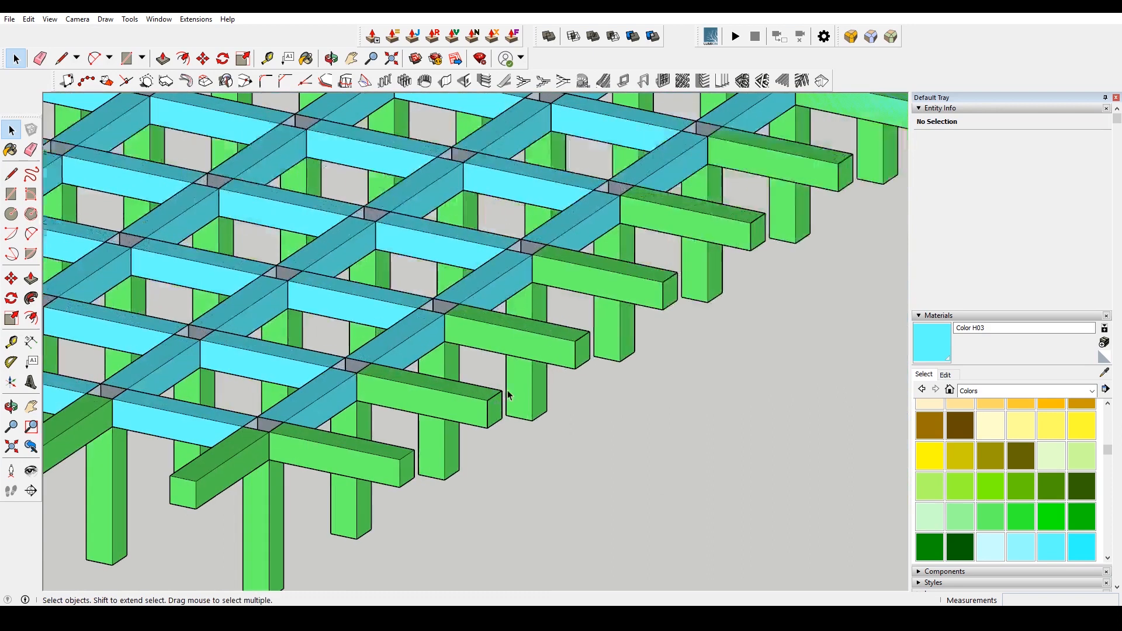
{"action": "left_click", "coordinate": [429, 401]}
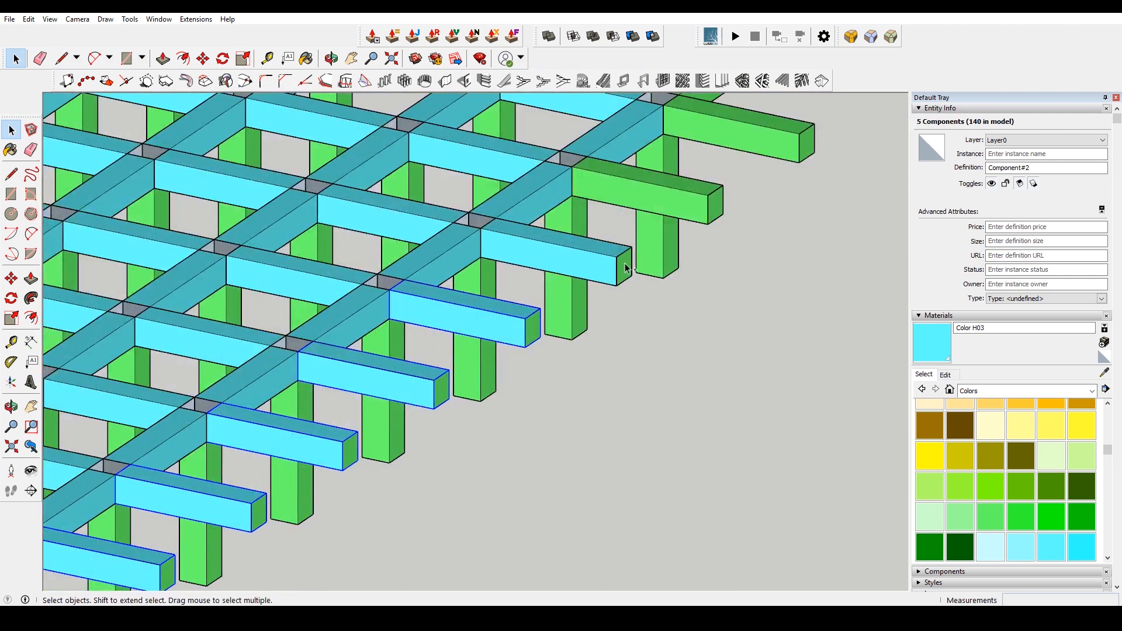
{"action": "left_click", "coordinate": [622, 269]}
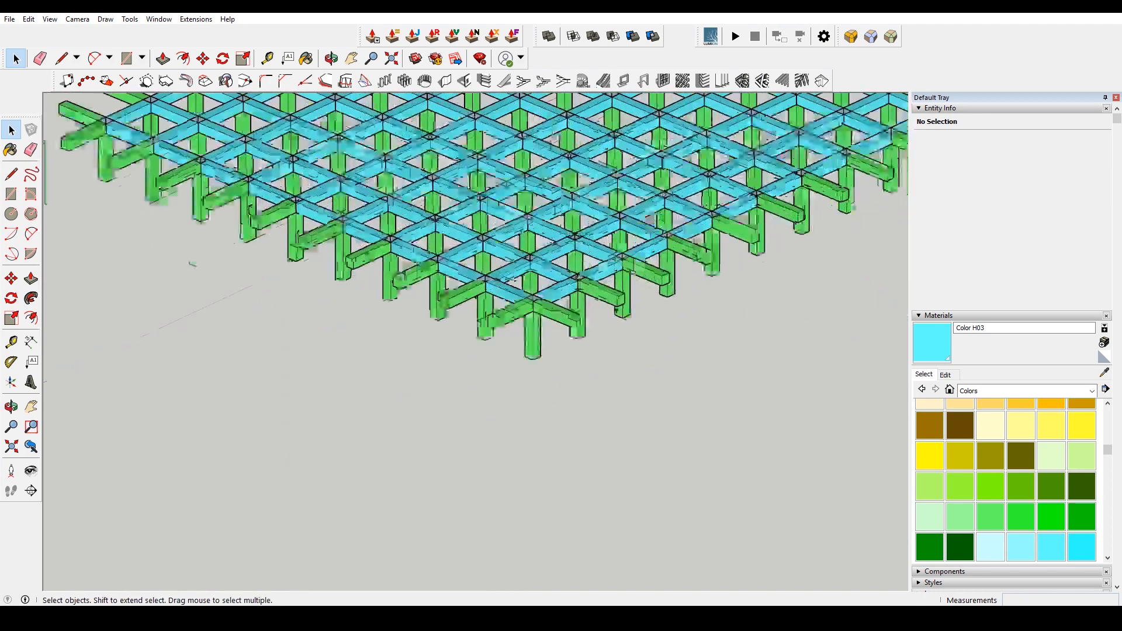
Step: Copy the whole lattice layer upward to sit as a second layer above the first
{"action": "left_click", "coordinate": [202, 59]}
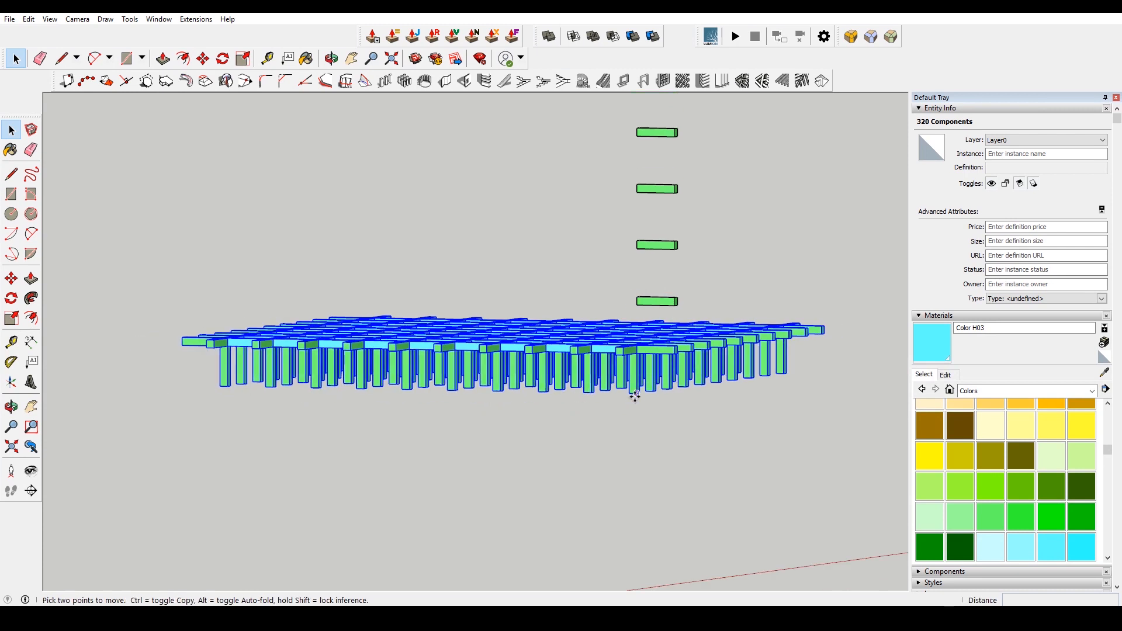
{"action": "left_click", "coordinate": [203, 58]}
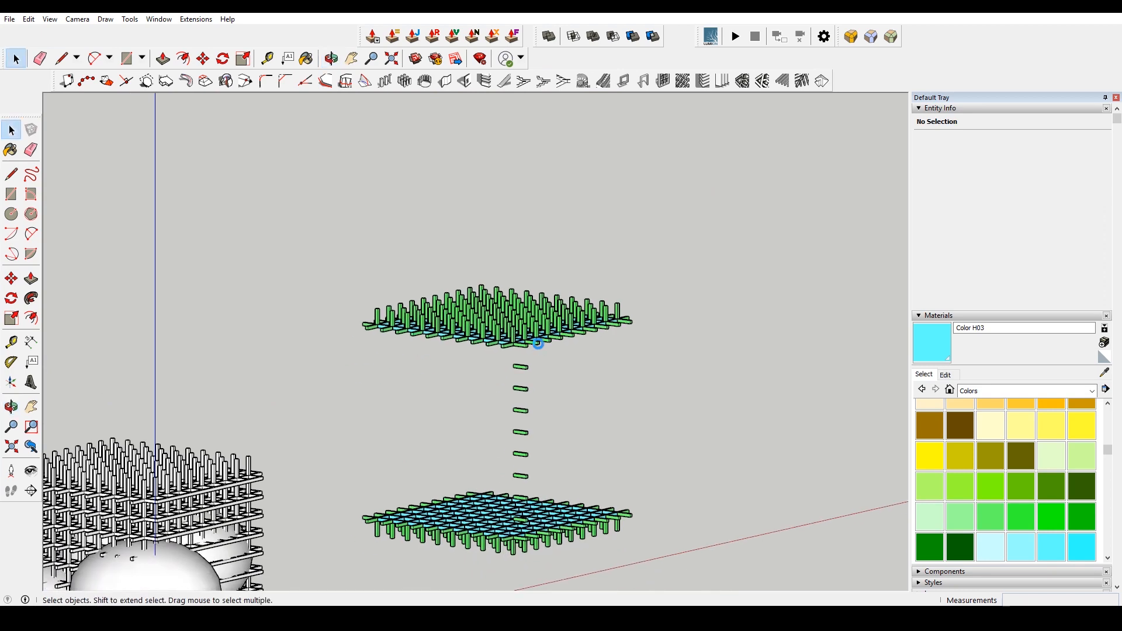
{"action": "mouse_move", "coordinate": [555, 388]}
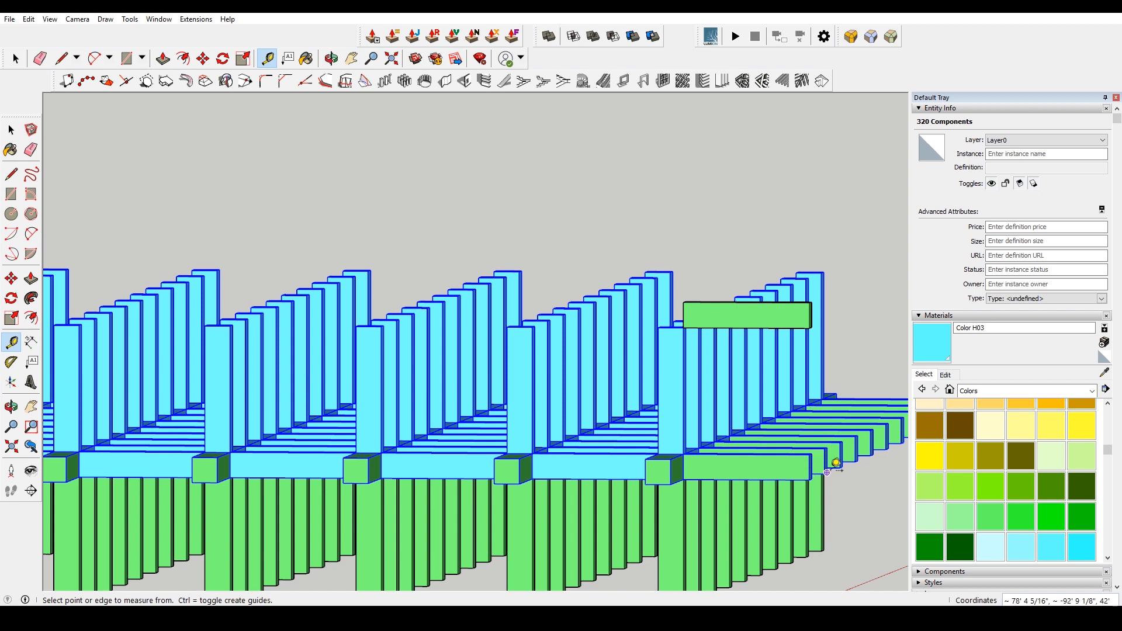
Step: Check the spacing between lattice layers with the Tape Measure
{"action": "left_click", "coordinate": [202, 59]}
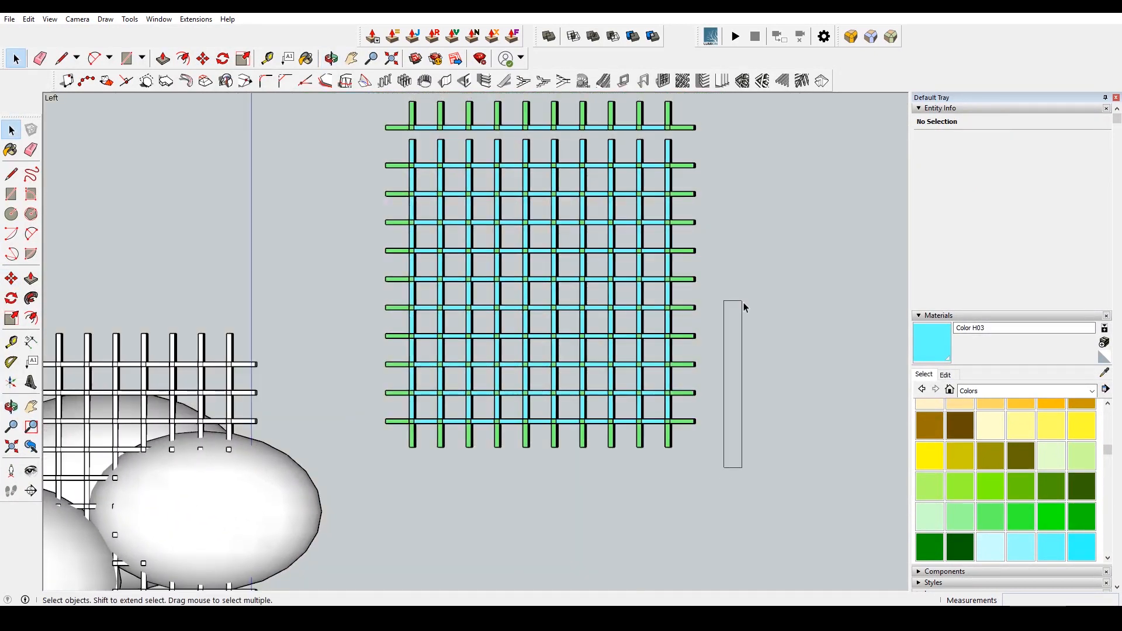
Step: Switch the camera to a standard view to check the completed lattice cube
{"action": "left_click", "coordinate": [683, 420]}
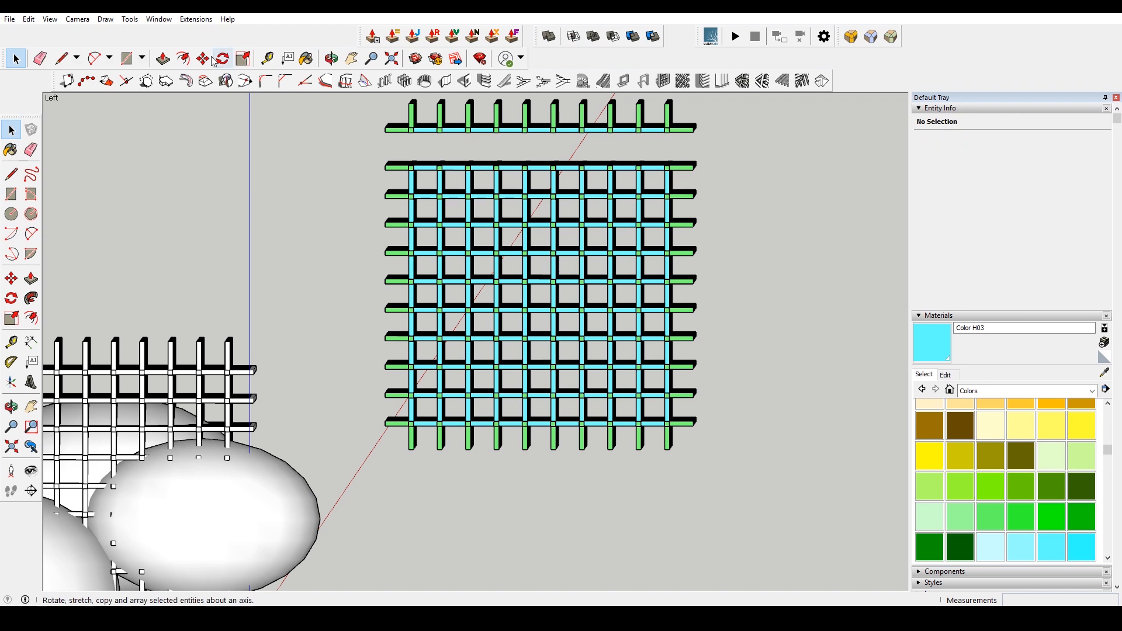
{"action": "left_click", "coordinate": [77, 18]}
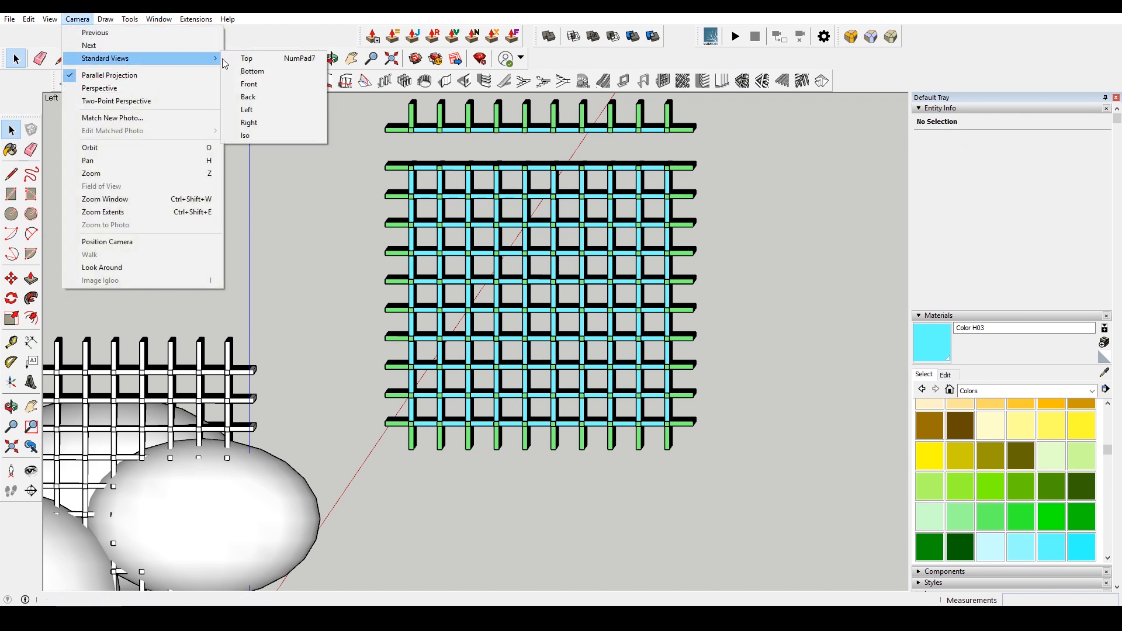
{"action": "mouse_move", "coordinate": [270, 71]}
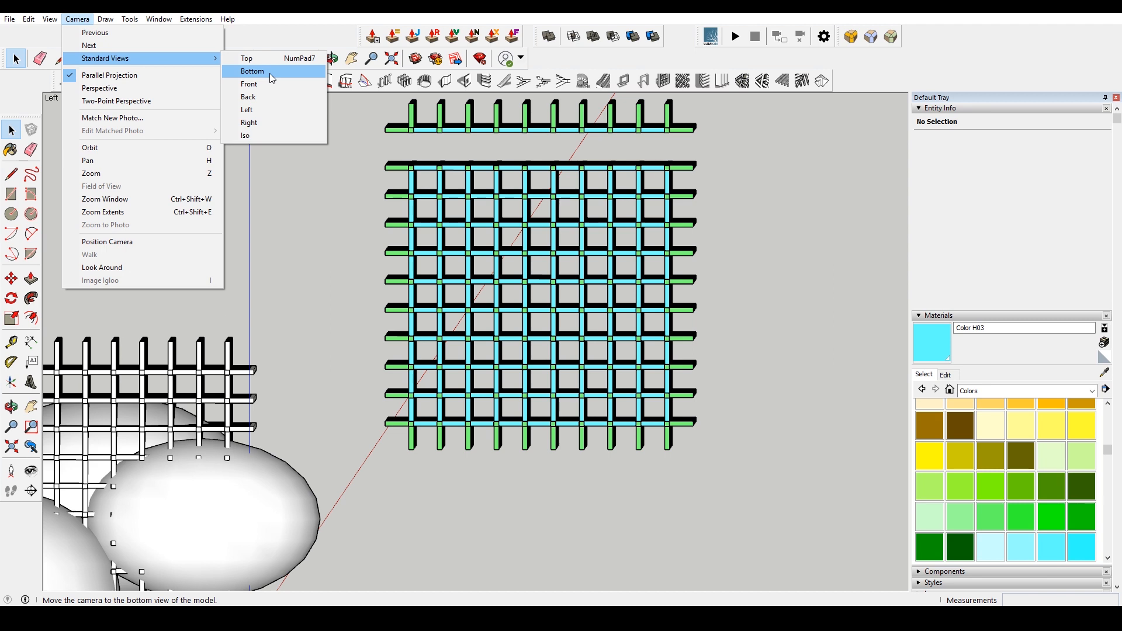
{"action": "mouse_move", "coordinate": [270, 126]}
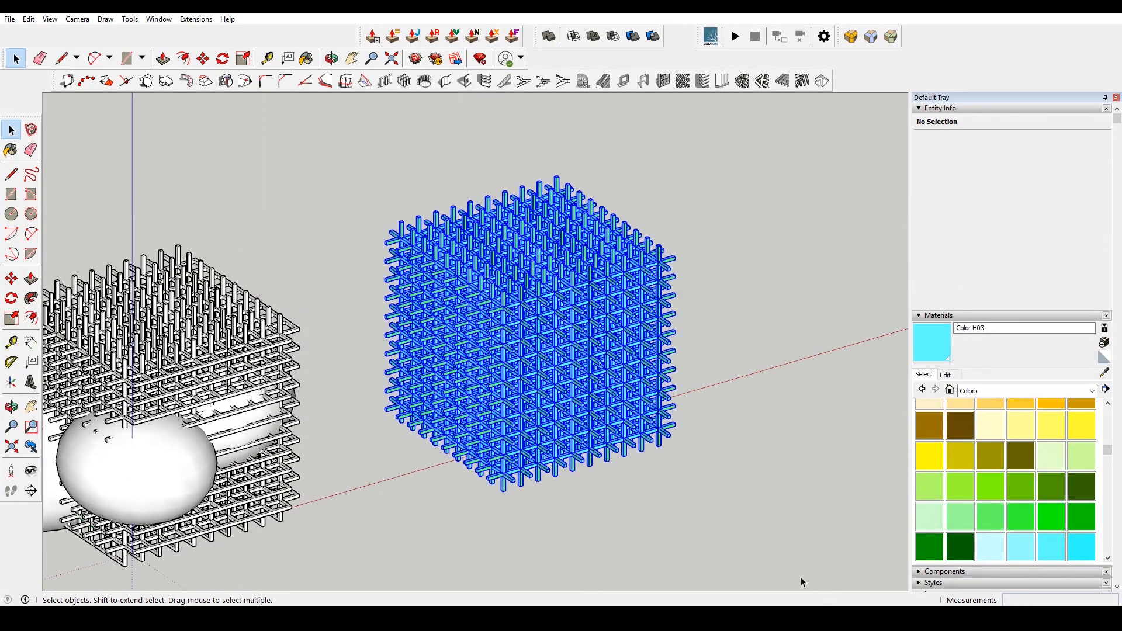
Step: Group all pieces of the lattice cube into a single component
{"action": "left_click", "coordinate": [529, 329]}
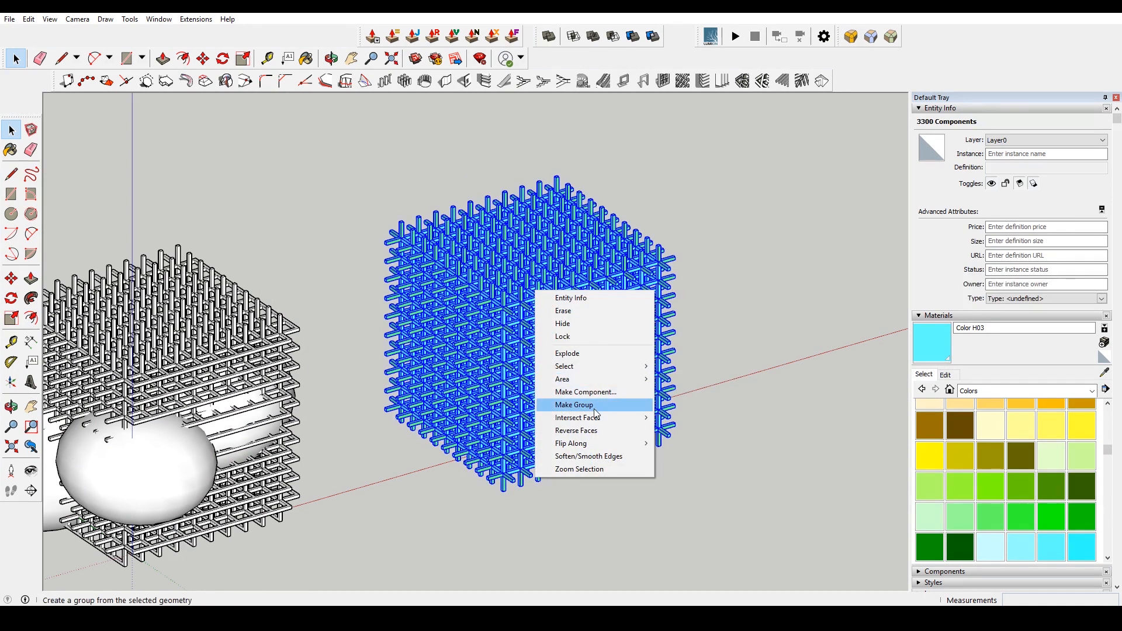
{"action": "left_click", "coordinate": [572, 404]}
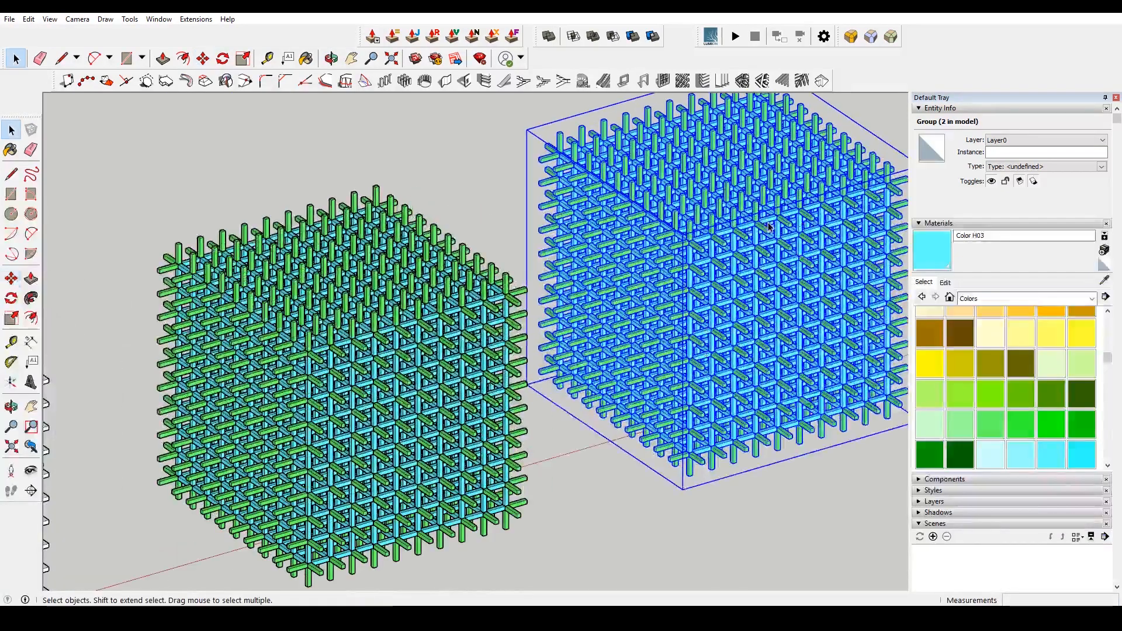
{"action": "right_click", "coordinate": [768, 228]}
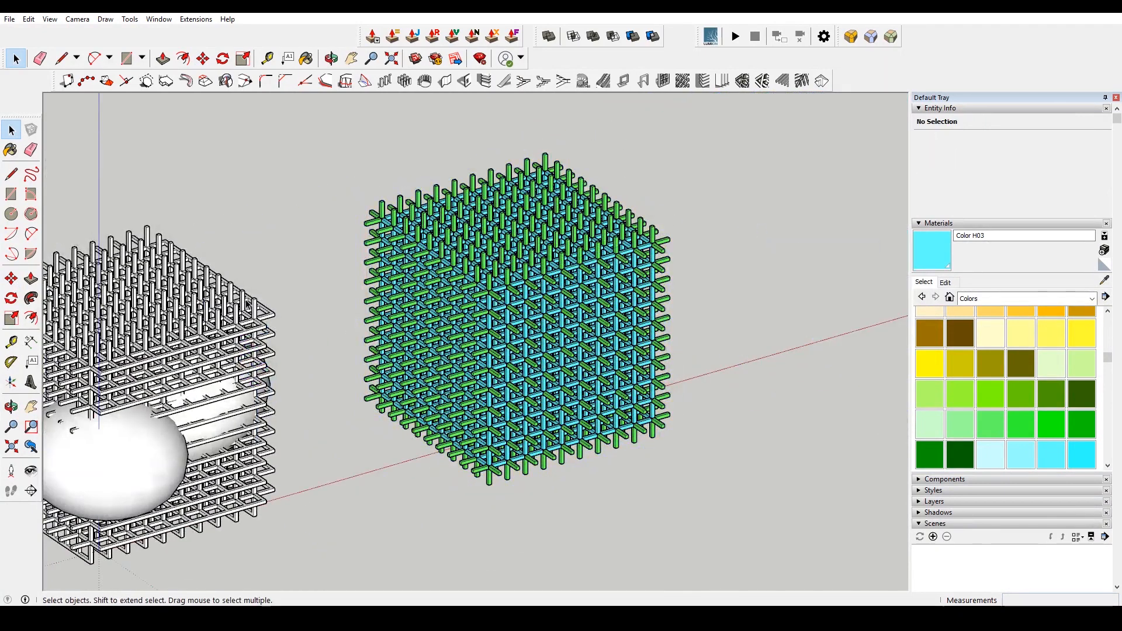
Step: Explode the blue lattice component into its 3300 separate bar components
{"action": "left_click", "coordinate": [516, 287]}
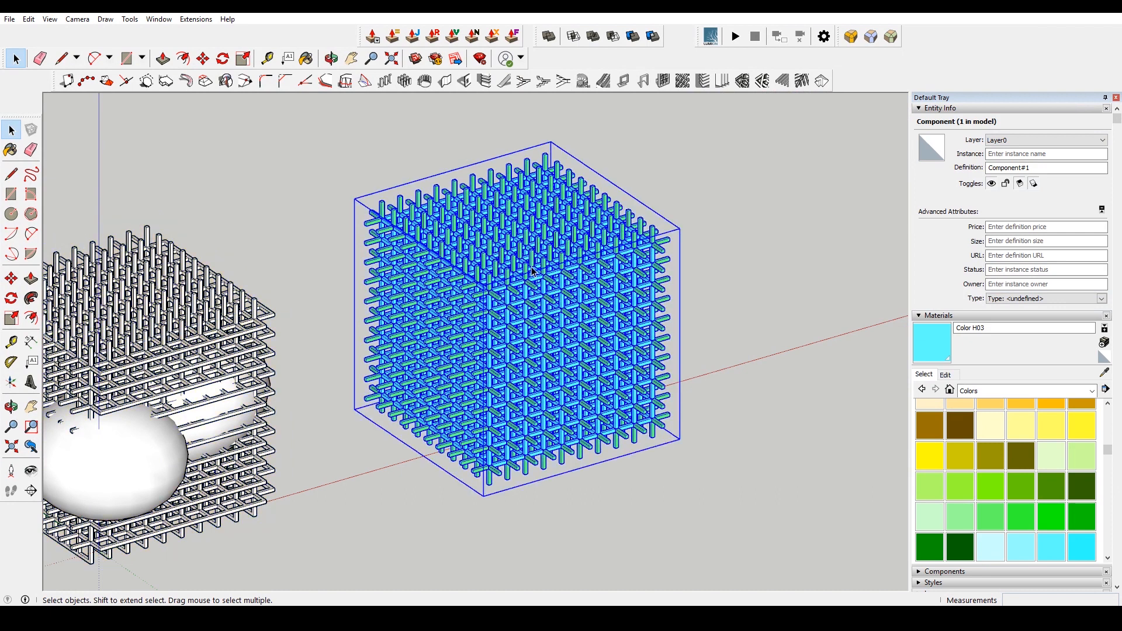
{"action": "right_click", "coordinate": [533, 273]}
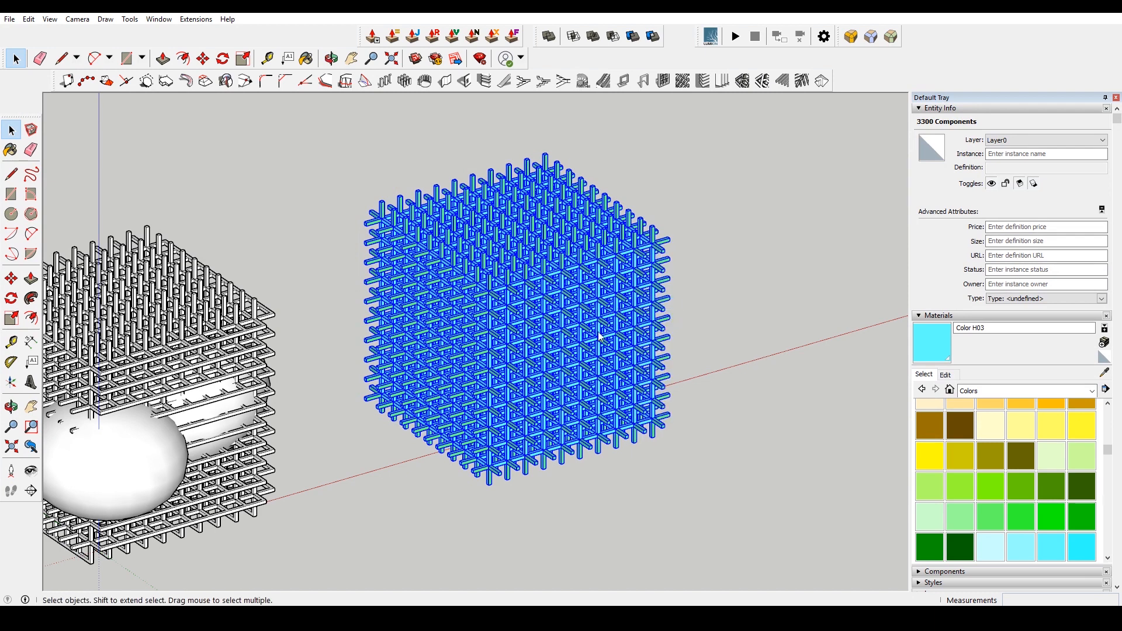
{"action": "mouse_move", "coordinate": [699, 241]}
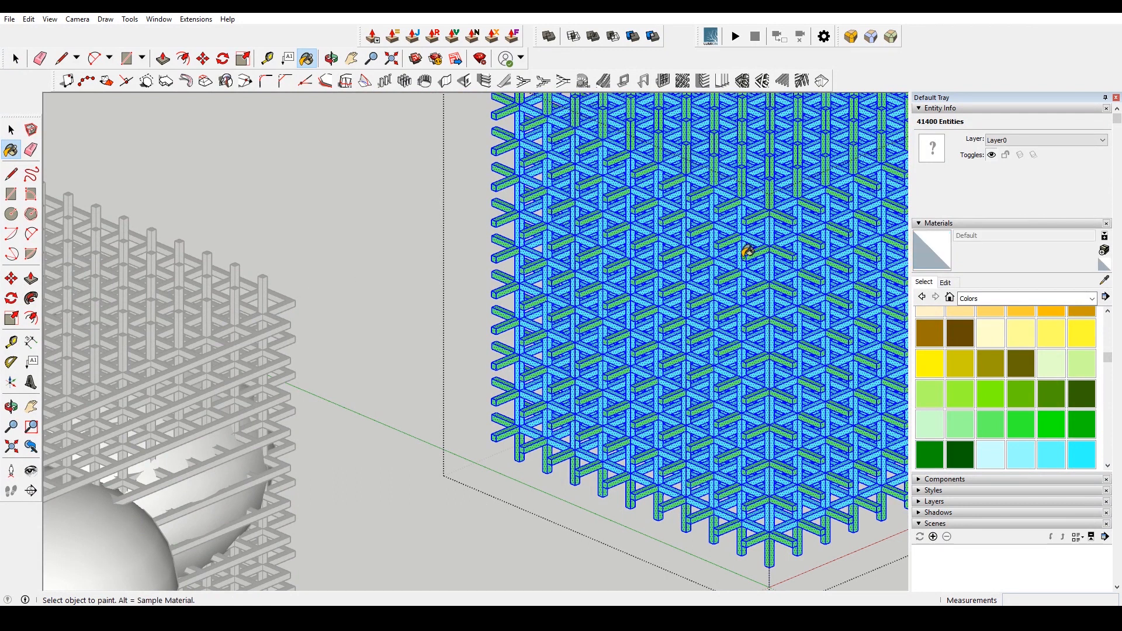
Step: Paint the selected lattice rods with the Default white material
{"action": "left_click", "coordinate": [10, 58]}
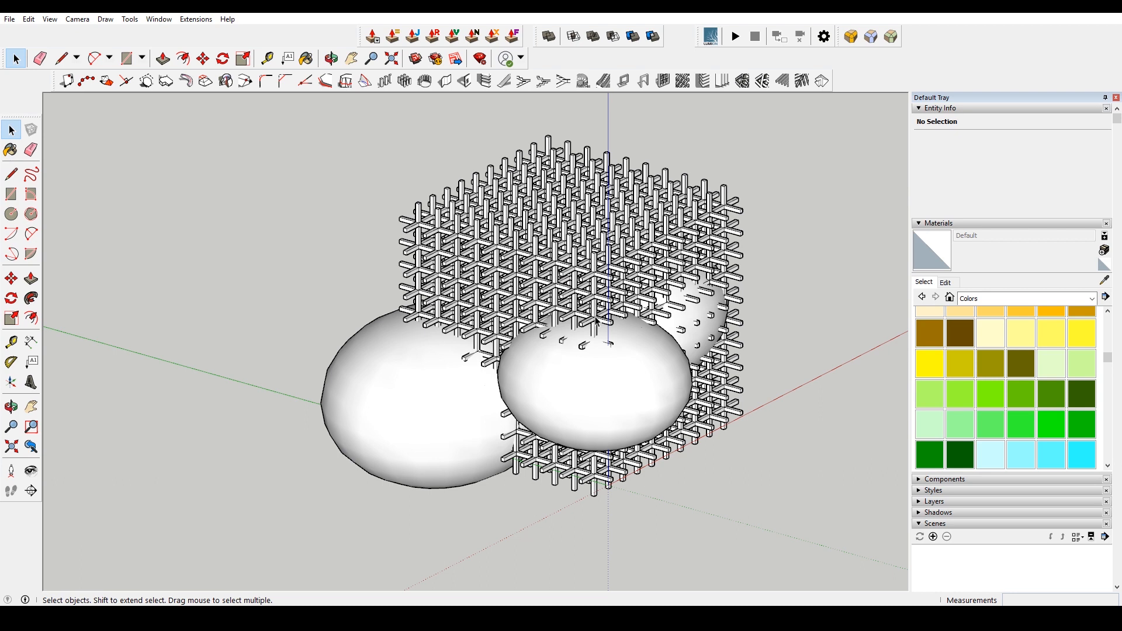
{"action": "mouse_move", "coordinate": [592, 36]}
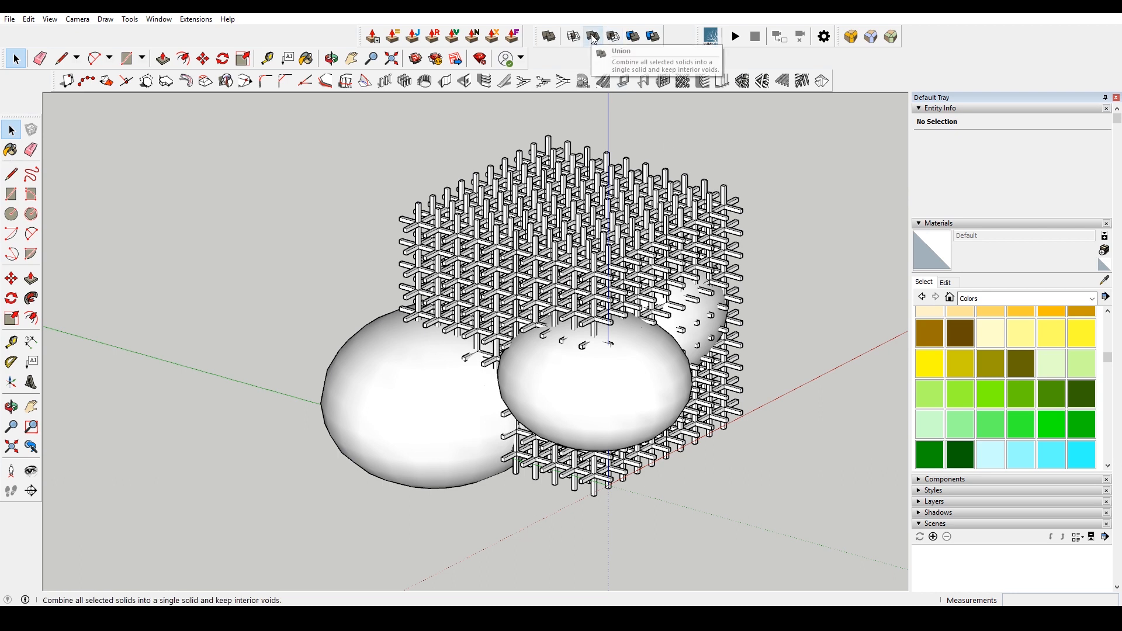
{"action": "mouse_move", "coordinate": [611, 36]}
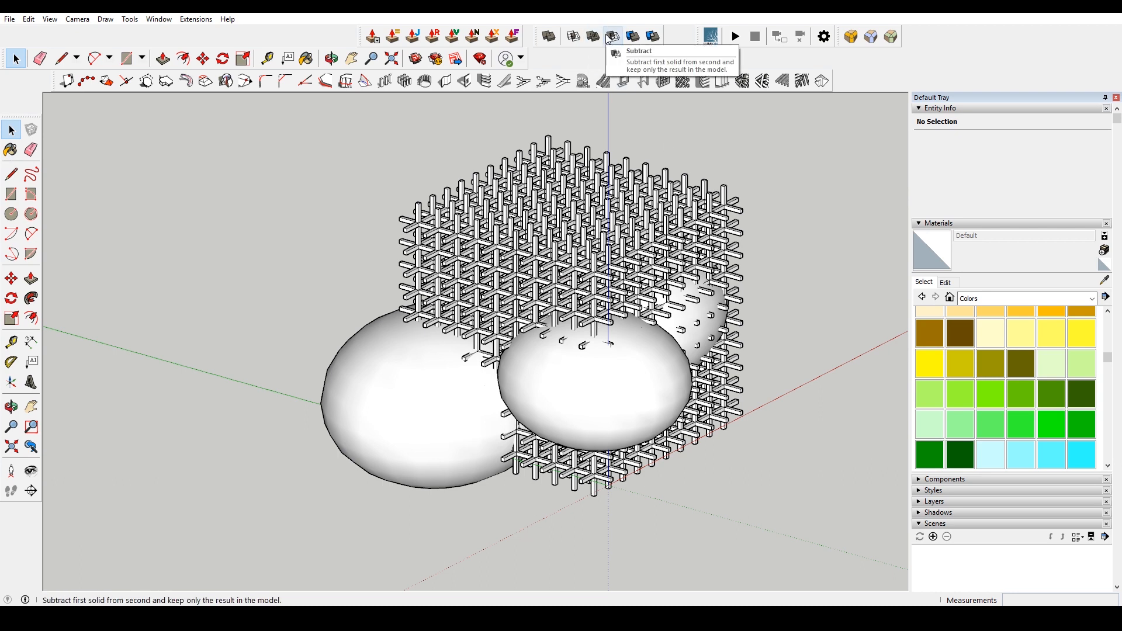
{"action": "mouse_move", "coordinate": [632, 396]}
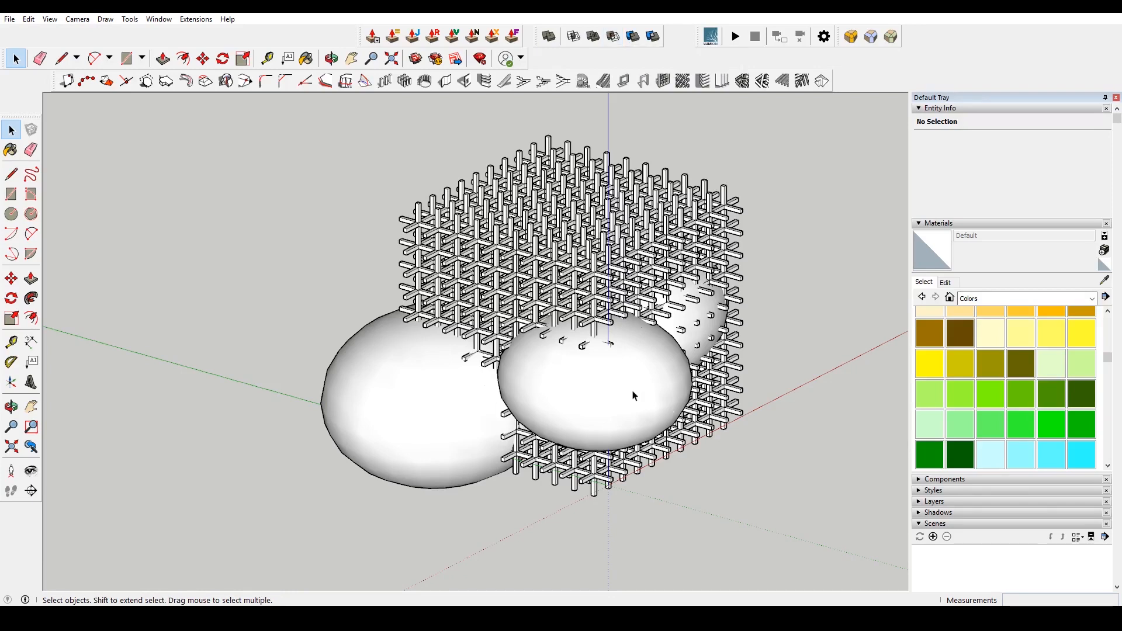
{"action": "left_click", "coordinate": [429, 407]}
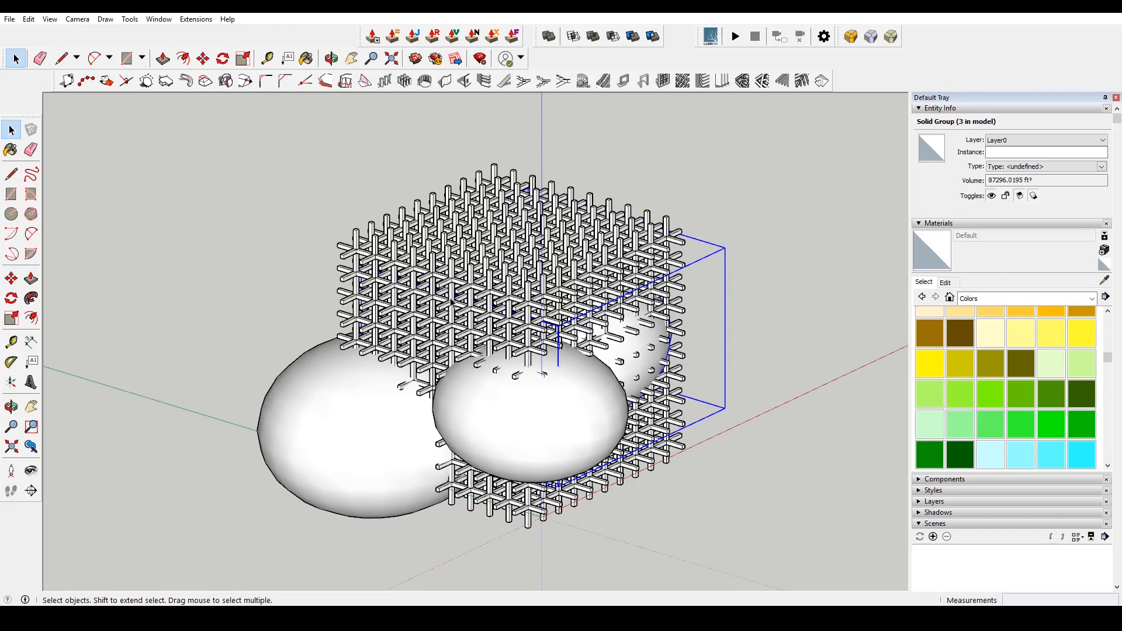
{"action": "mouse_move", "coordinate": [377, 189]}
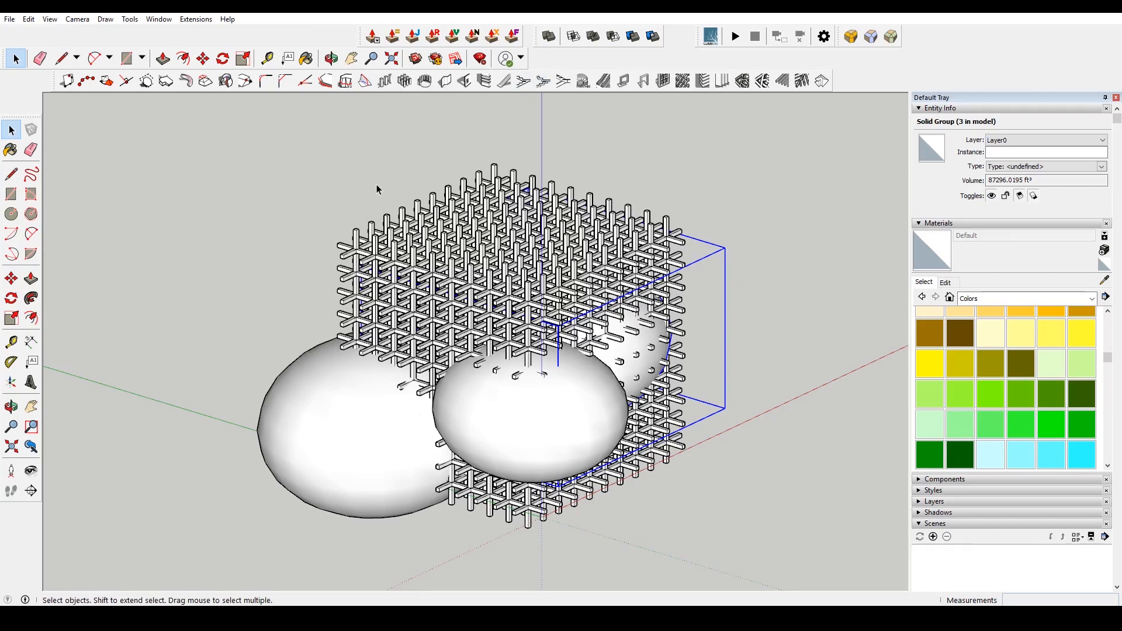
{"action": "left_click", "coordinate": [612, 37]}
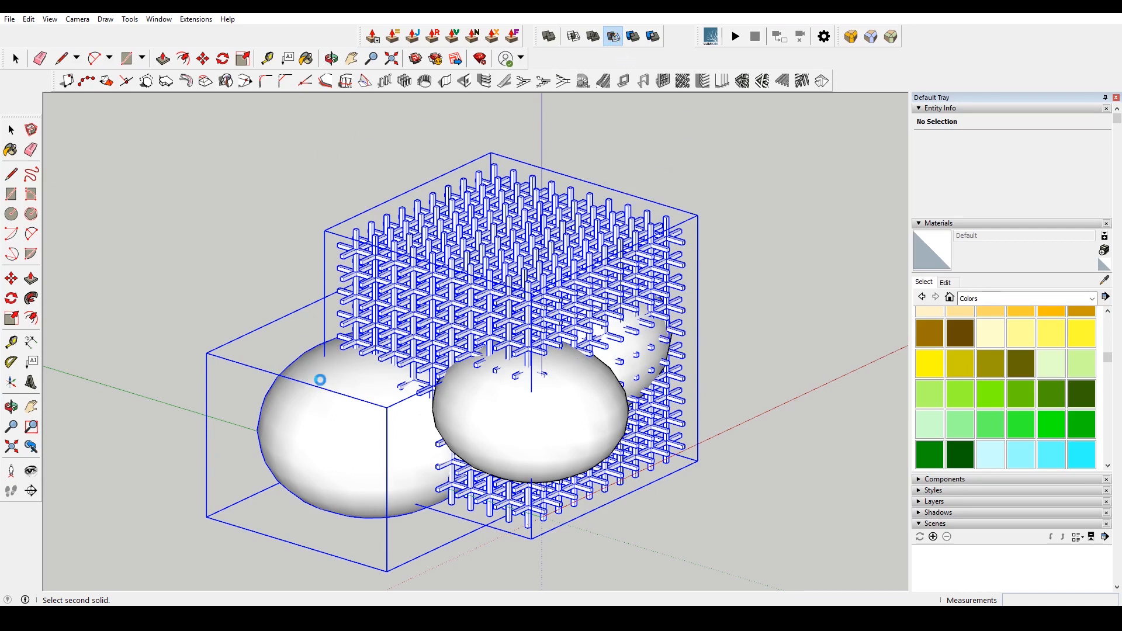
{"action": "mouse_move", "coordinate": [357, 399]}
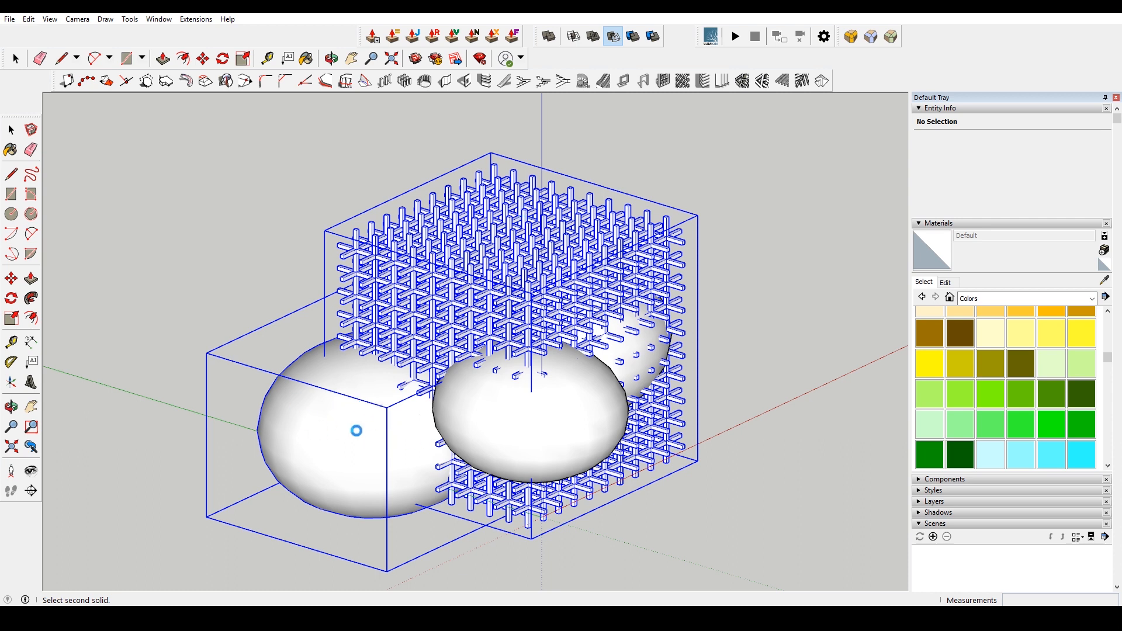
{"action": "mouse_move", "coordinate": [333, 428]}
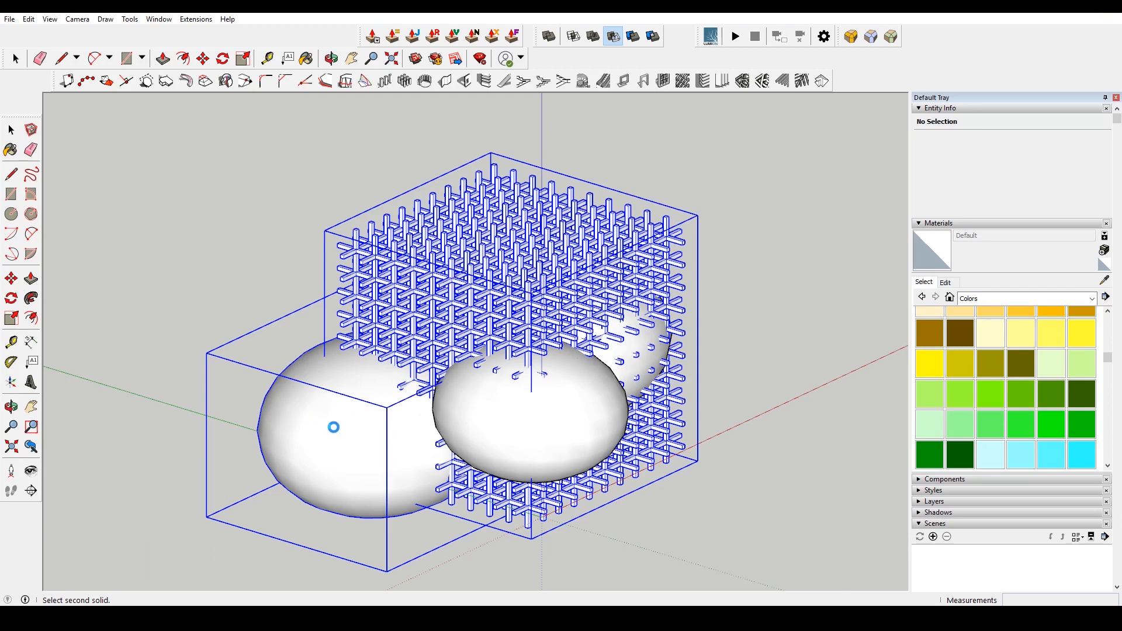
{"action": "mouse_move", "coordinate": [390, 416]}
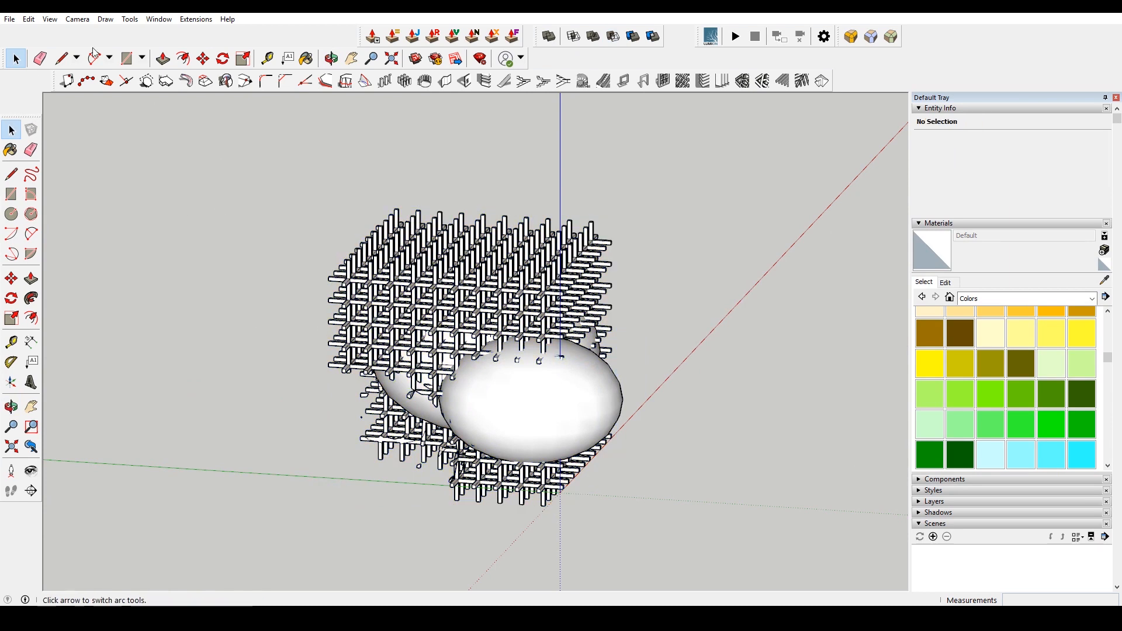
Step: Save the model as a new file named TrimMultiple1.skp
{"action": "left_click", "coordinate": [9, 19]}
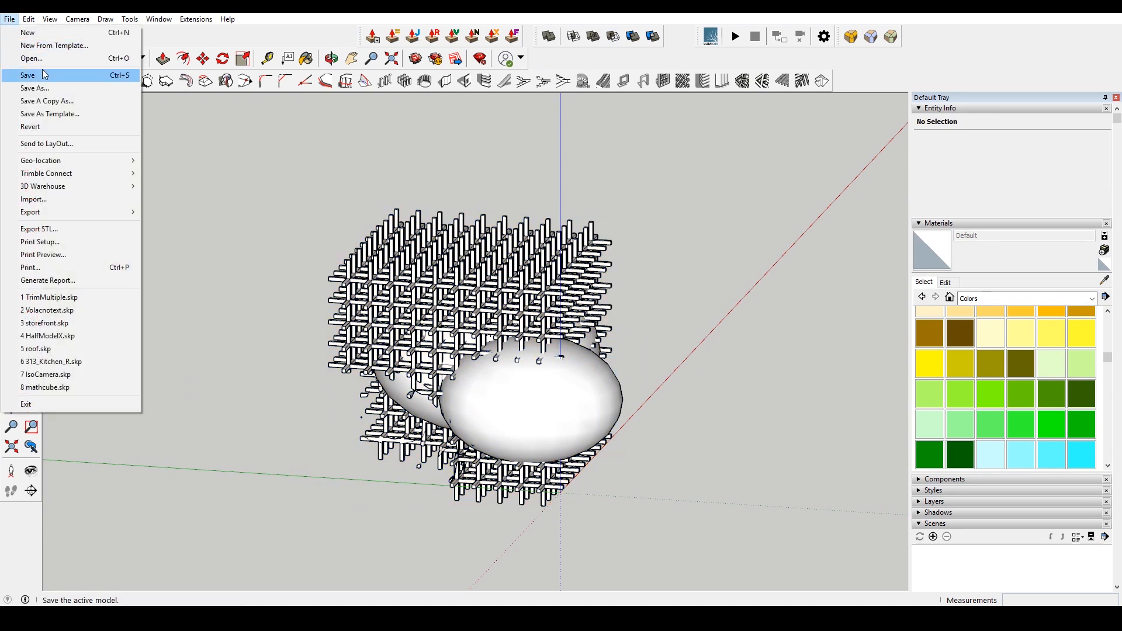
{"action": "left_click", "coordinate": [34, 88]}
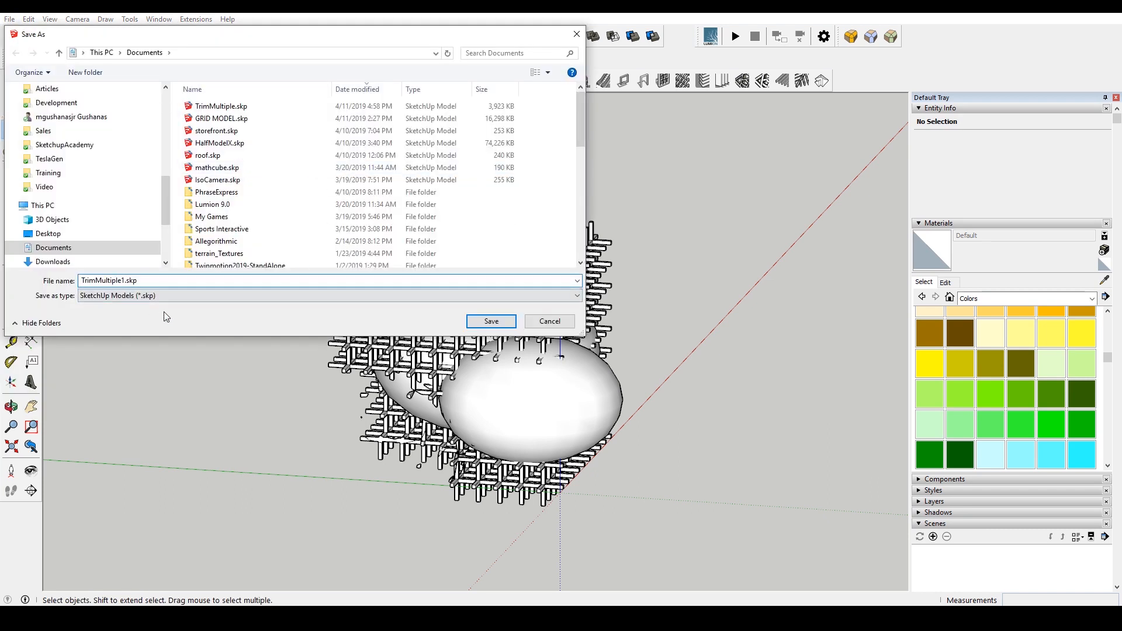
{"action": "left_click", "coordinate": [490, 320]}
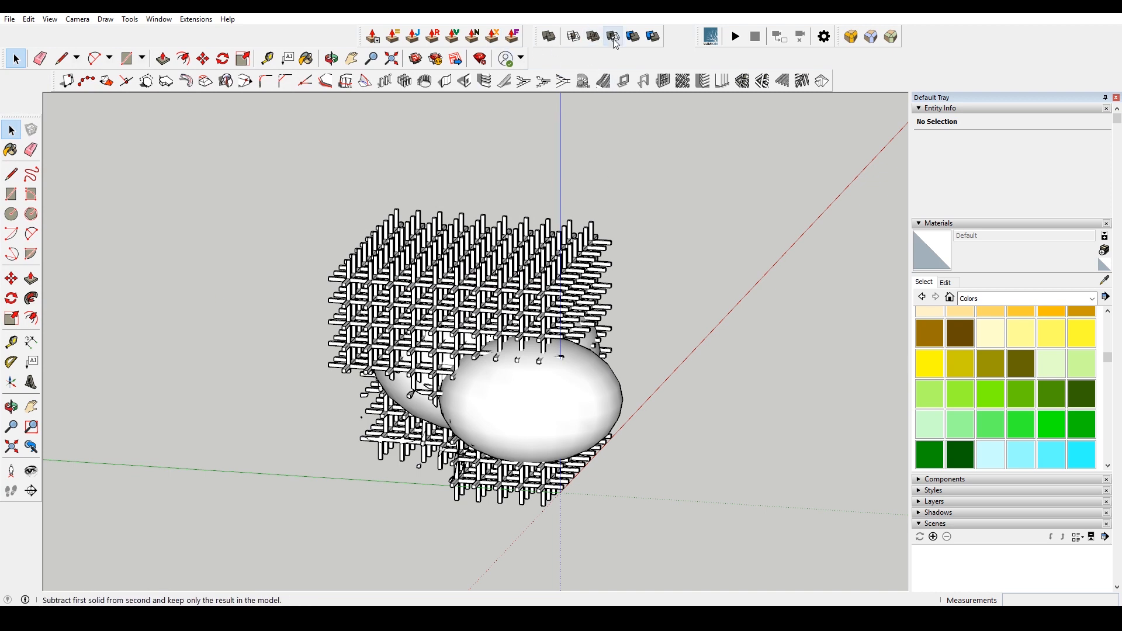
Step: Subtract the front spheroid from the lattice, leaving an oval void through the cube
{"action": "left_click", "coordinate": [536, 400]}
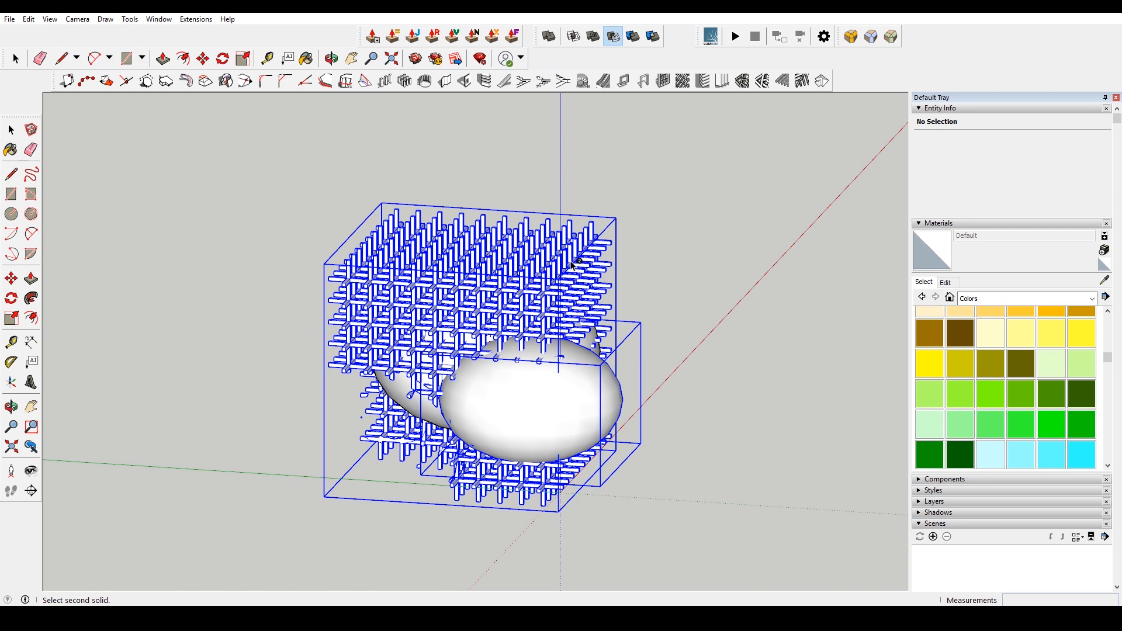
{"action": "left_click", "coordinate": [576, 263]}
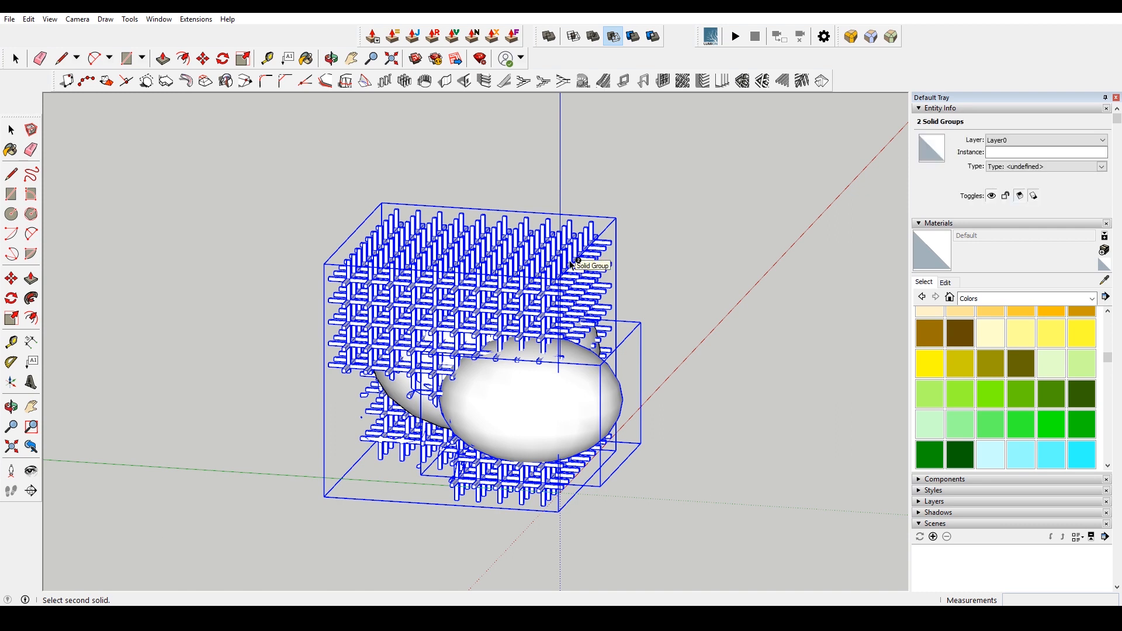
{"action": "mouse_move", "coordinate": [568, 260]}
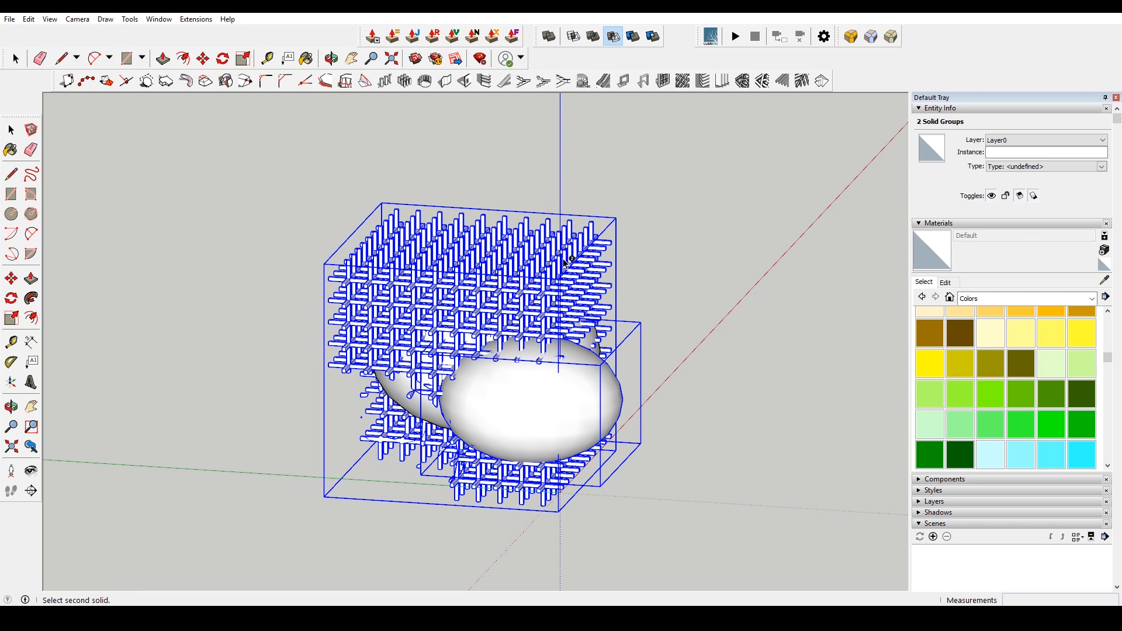
{"action": "mouse_move", "coordinate": [673, 300]}
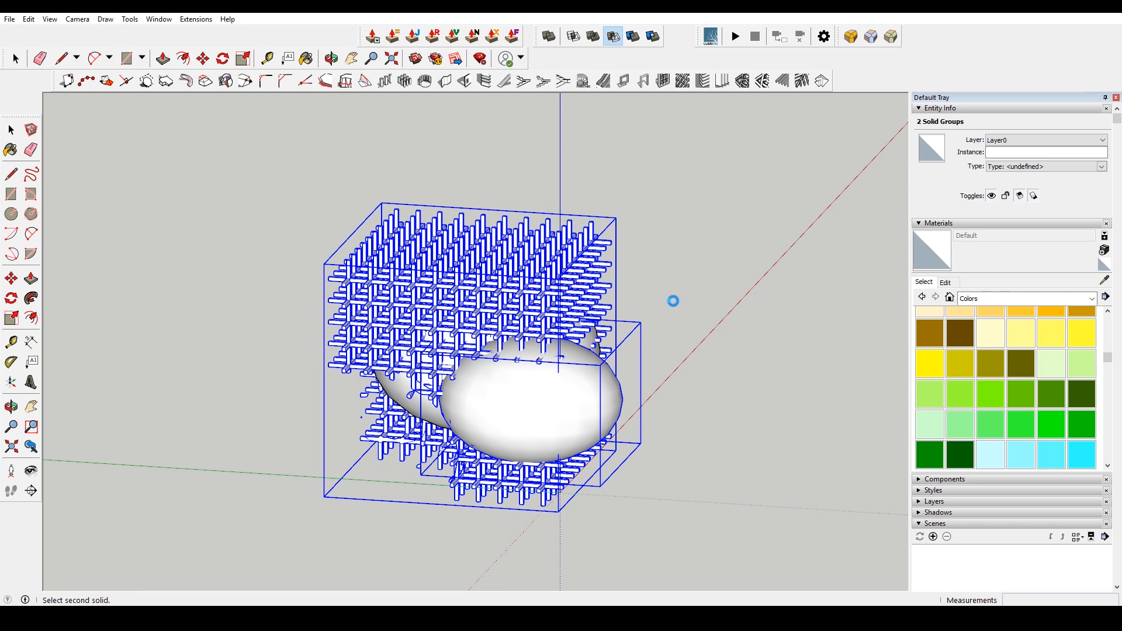
{"action": "mouse_move", "coordinate": [699, 283]}
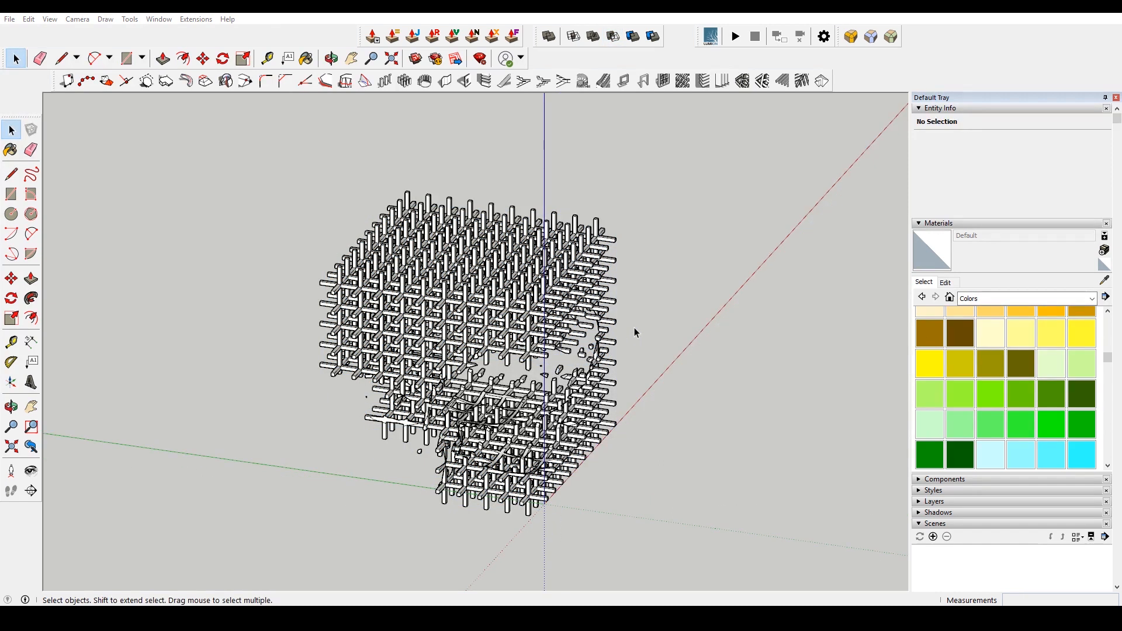
{"action": "left_click", "coordinate": [330, 58]}
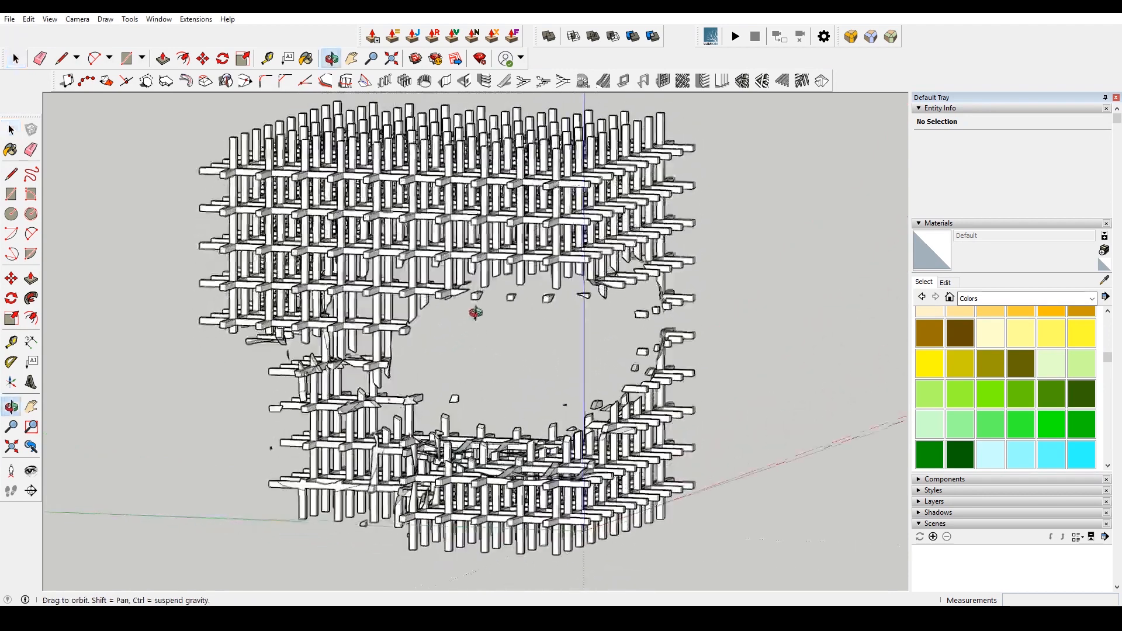